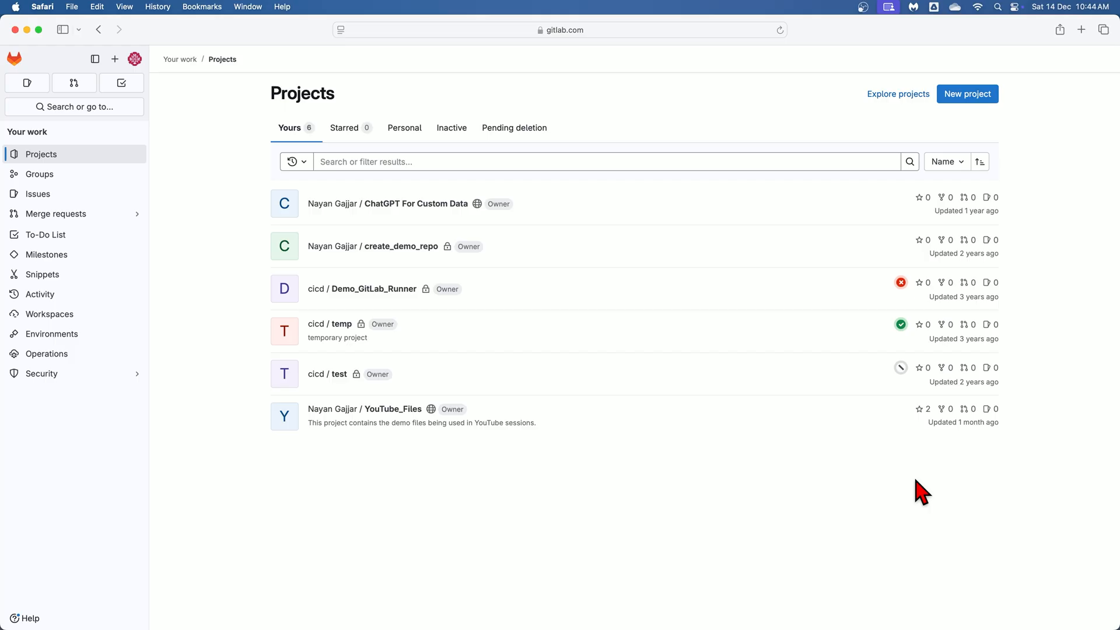
mouse_move(1107, 383)
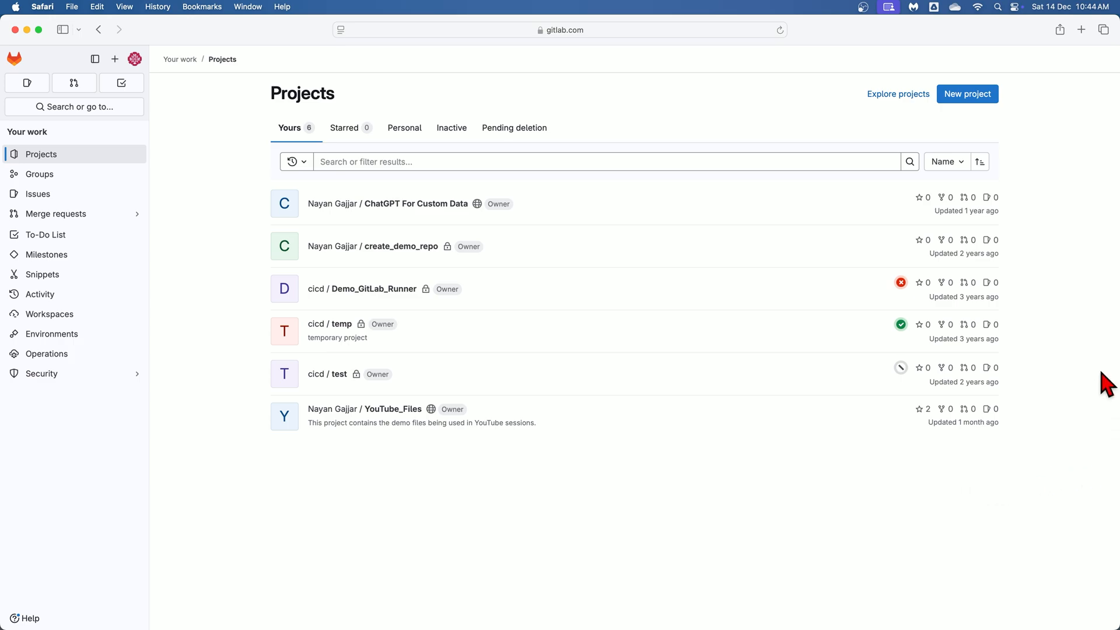
mouse_move(1013, 115)
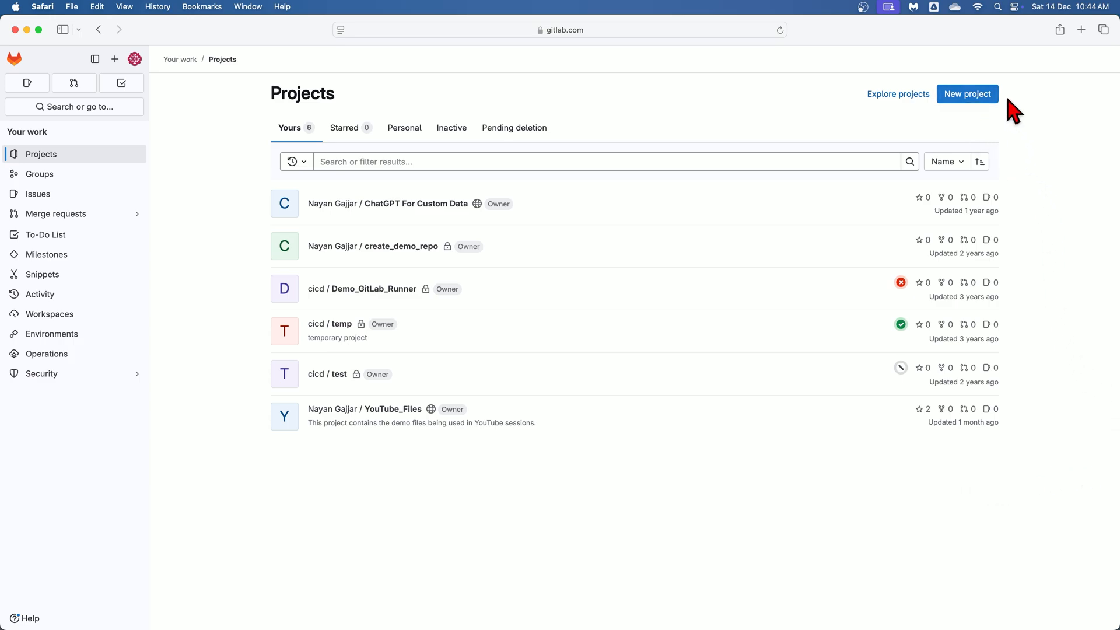
mouse_move(967, 93)
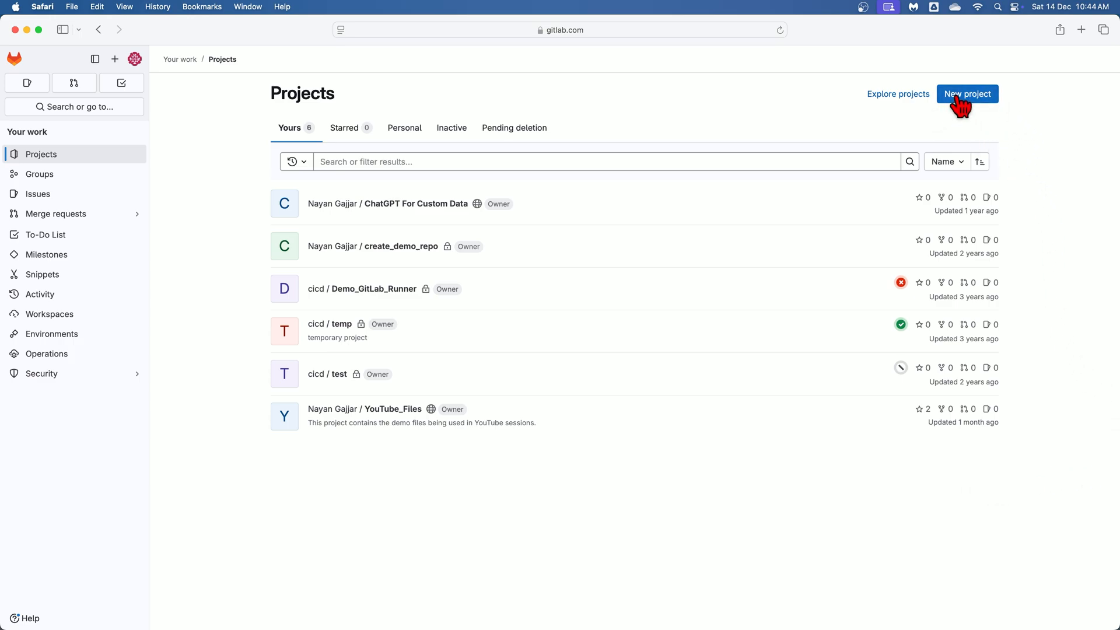
Step: Start a new project from the Projects page
left_click(967, 93)
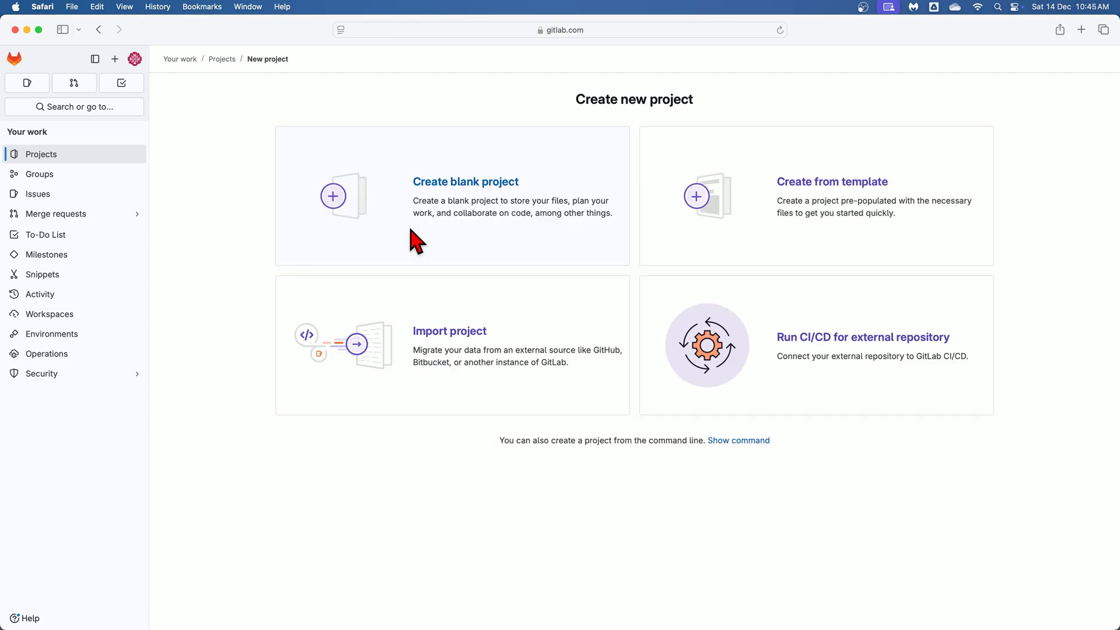
mouse_move(393, 234)
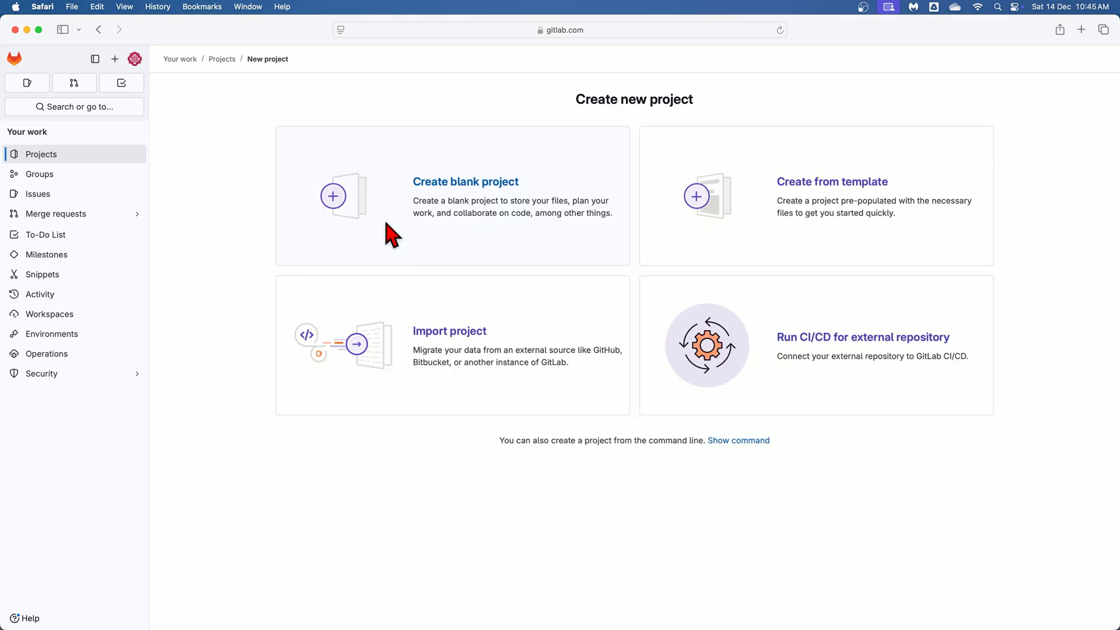
Step: Choose a blank project, name it temp1 and list the namespaces available for its URL
left_click(466, 182)
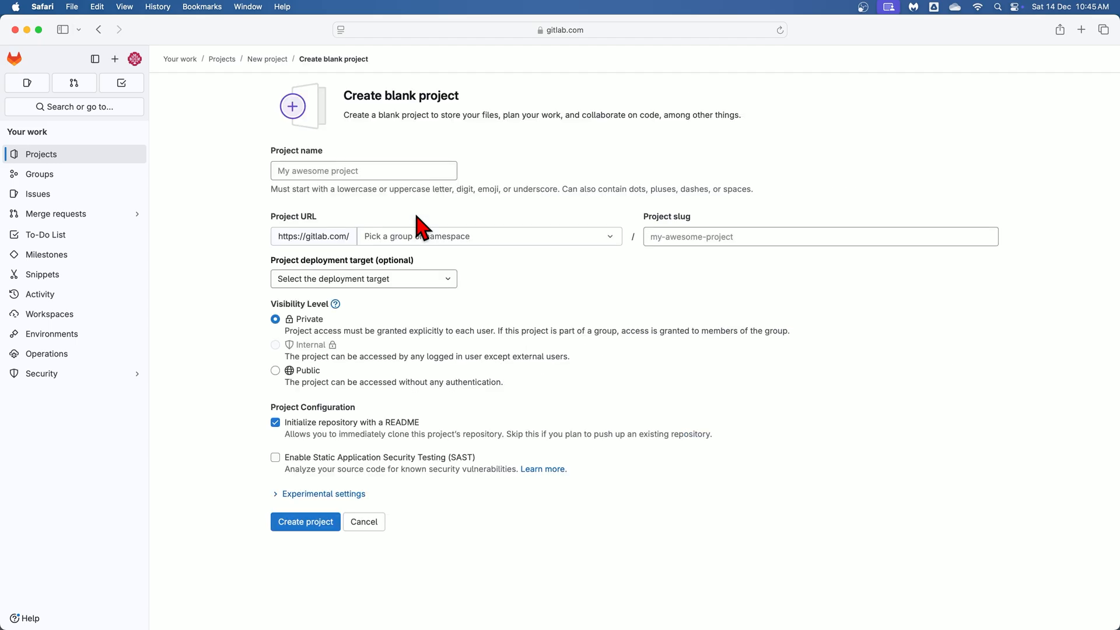
mouse_move(387, 196)
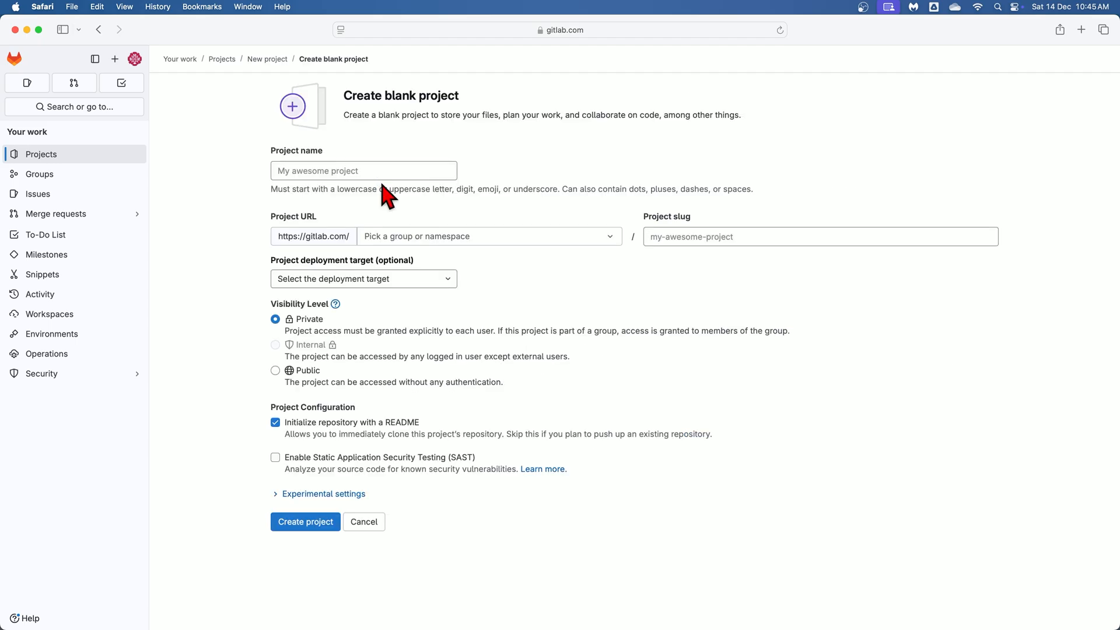
left_click(363, 170)
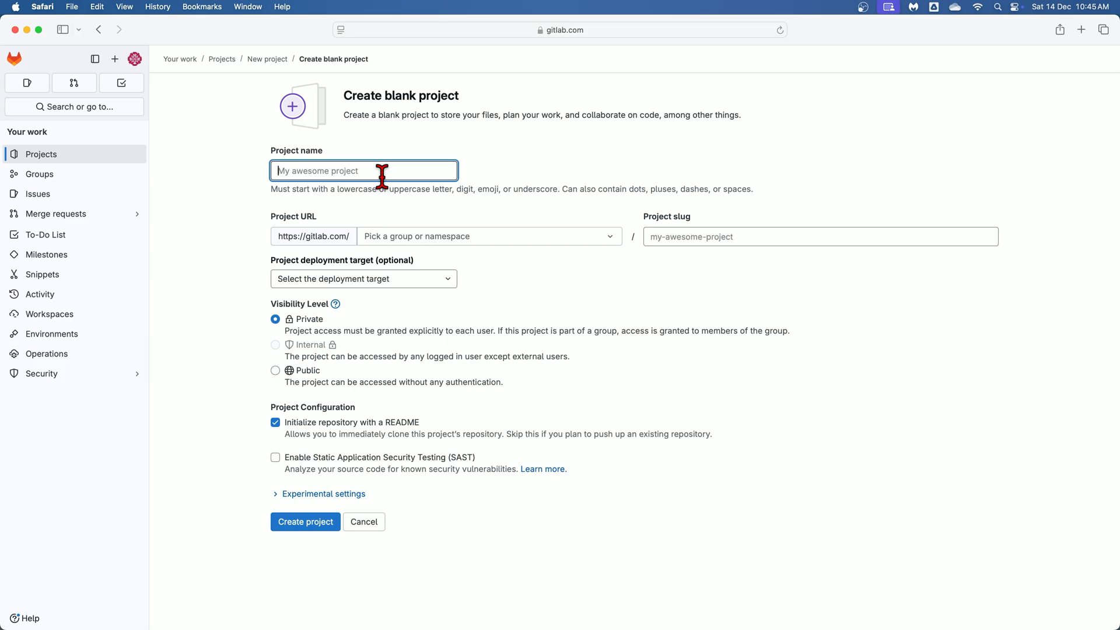
type("temp1")
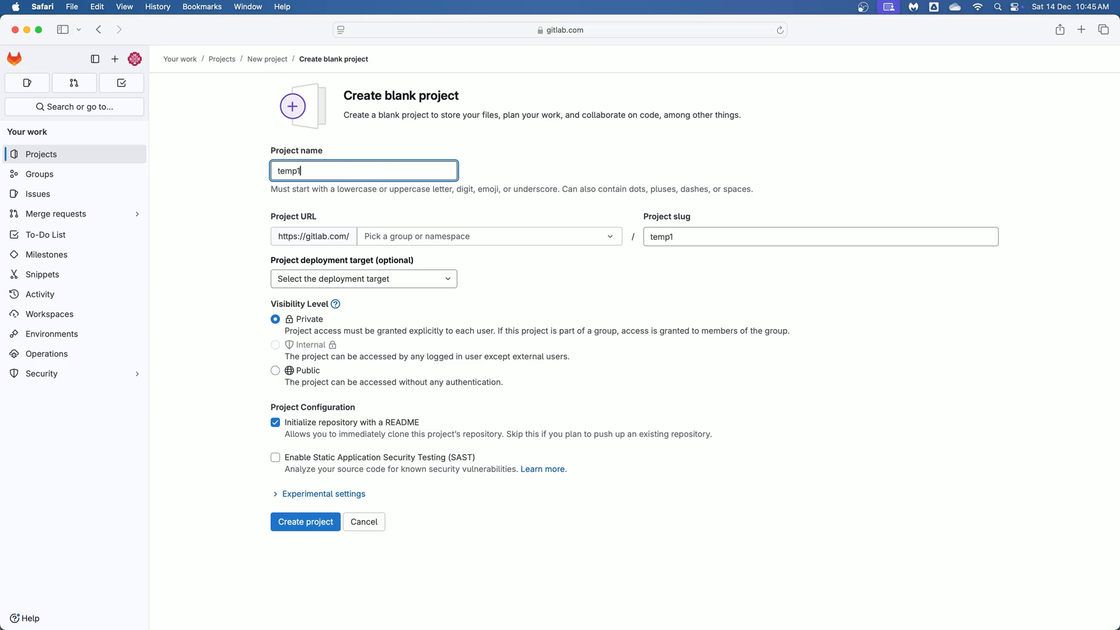
mouse_move(489, 235)
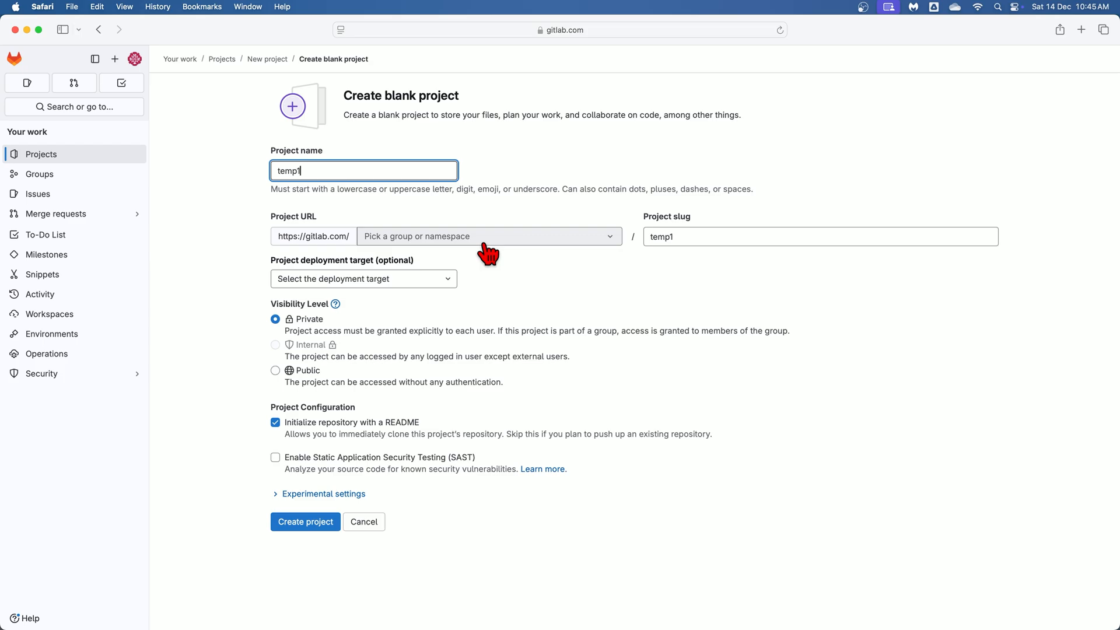
left_click(489, 236)
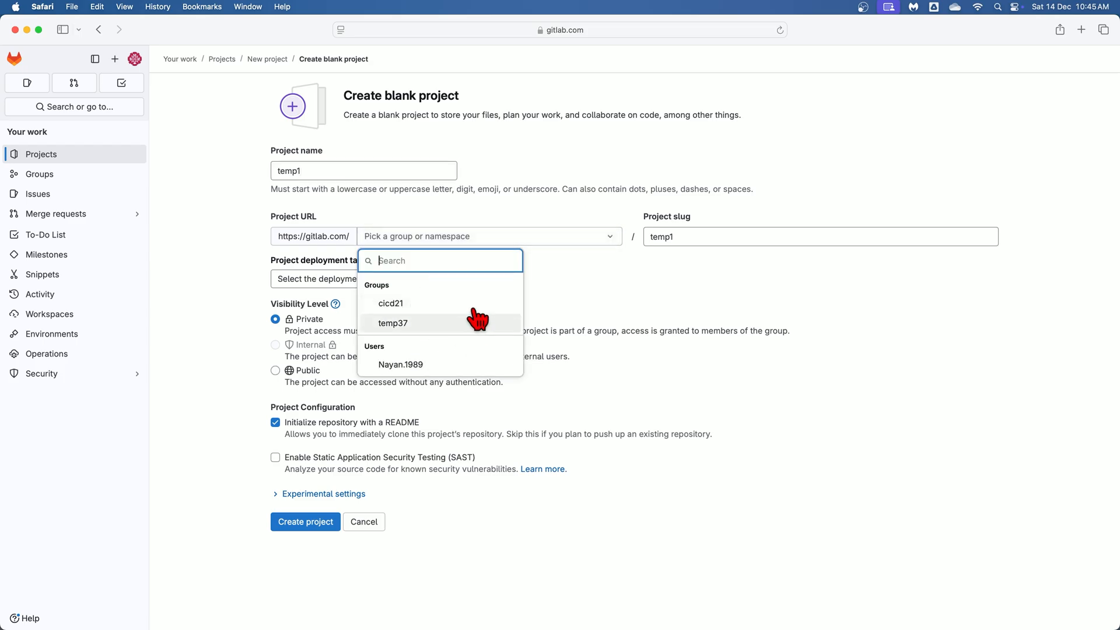
mouse_move(448, 319)
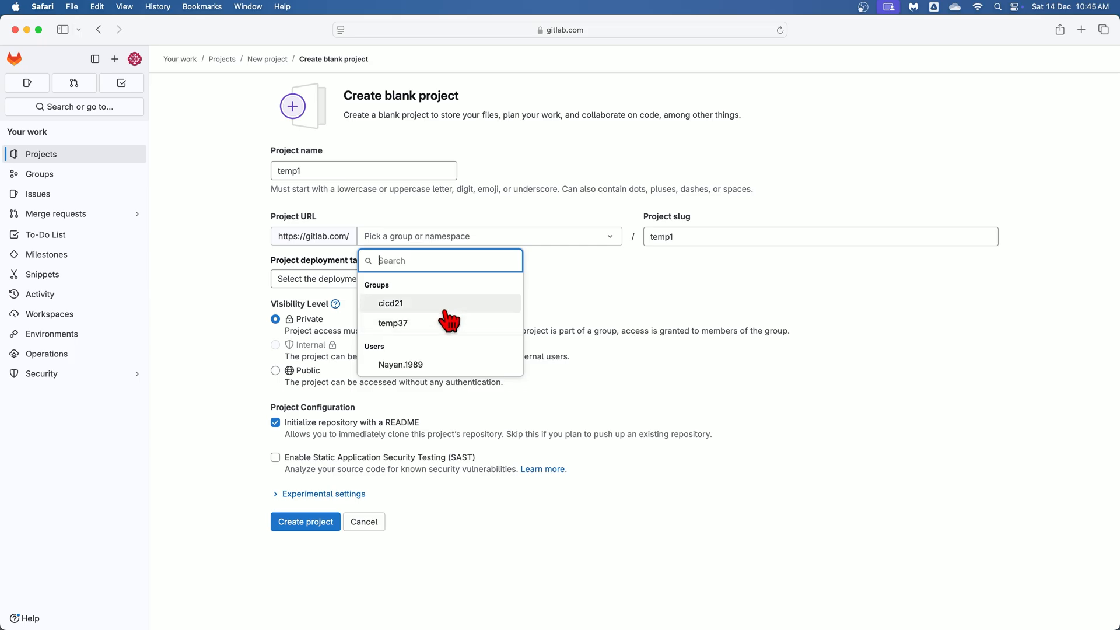
mouse_move(47, 179)
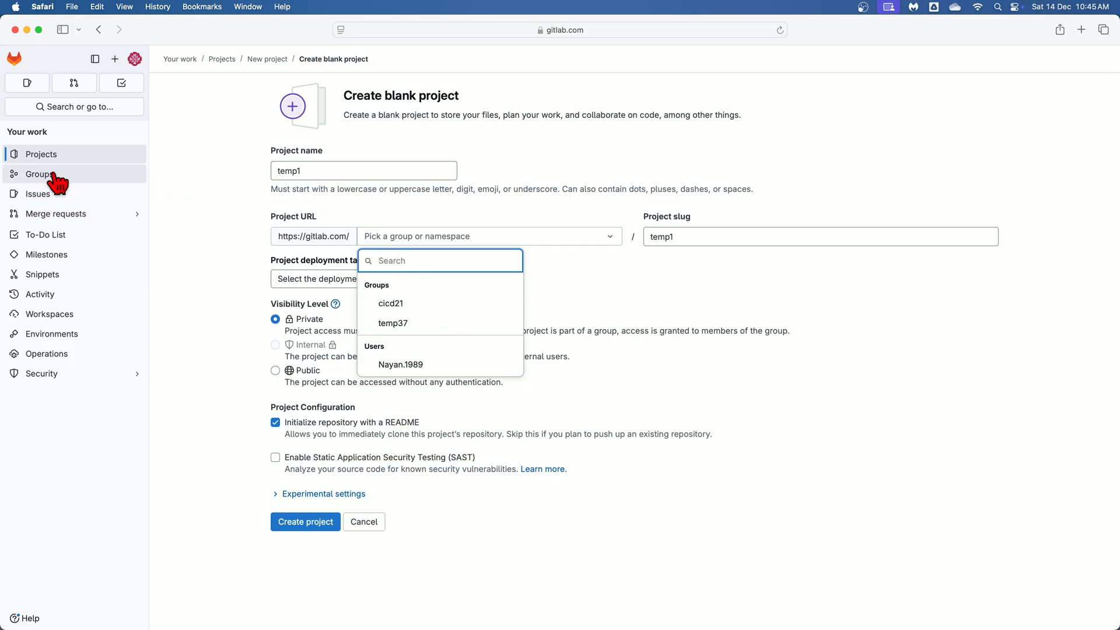
mouse_move(107, 185)
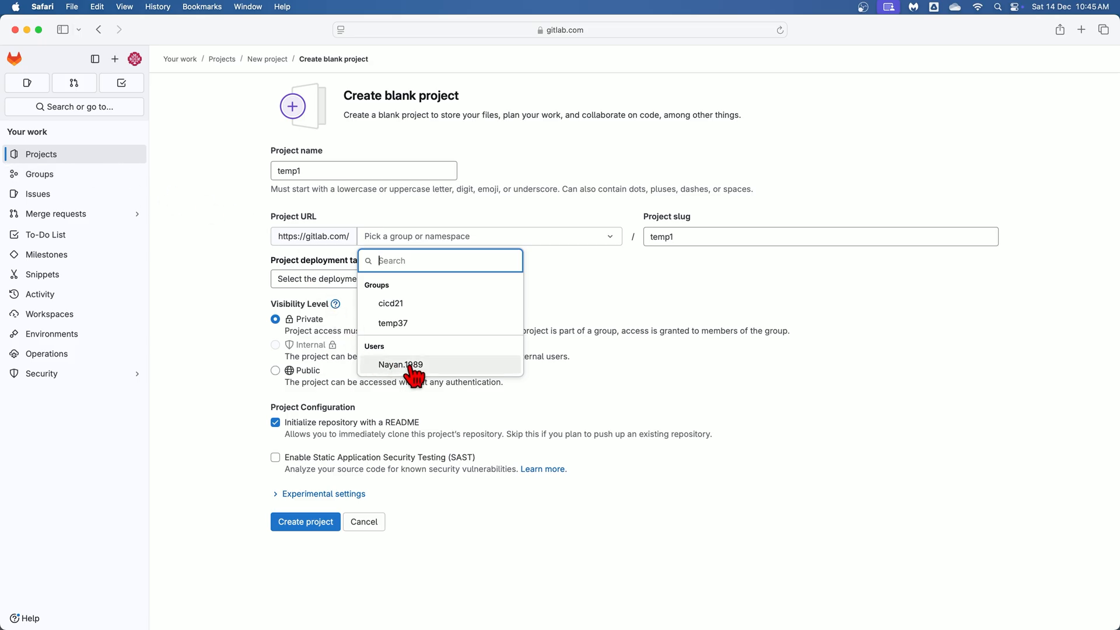
Step: Place temp1 under the personal user namespace and settle on Private visibility
left_click(401, 364)
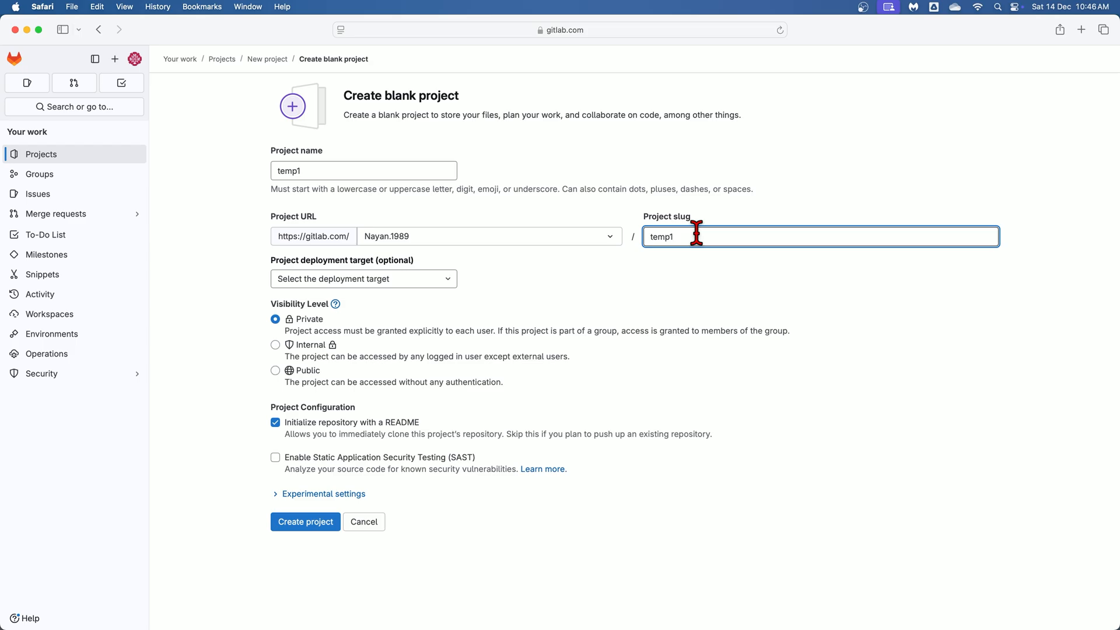
mouse_move(384, 357)
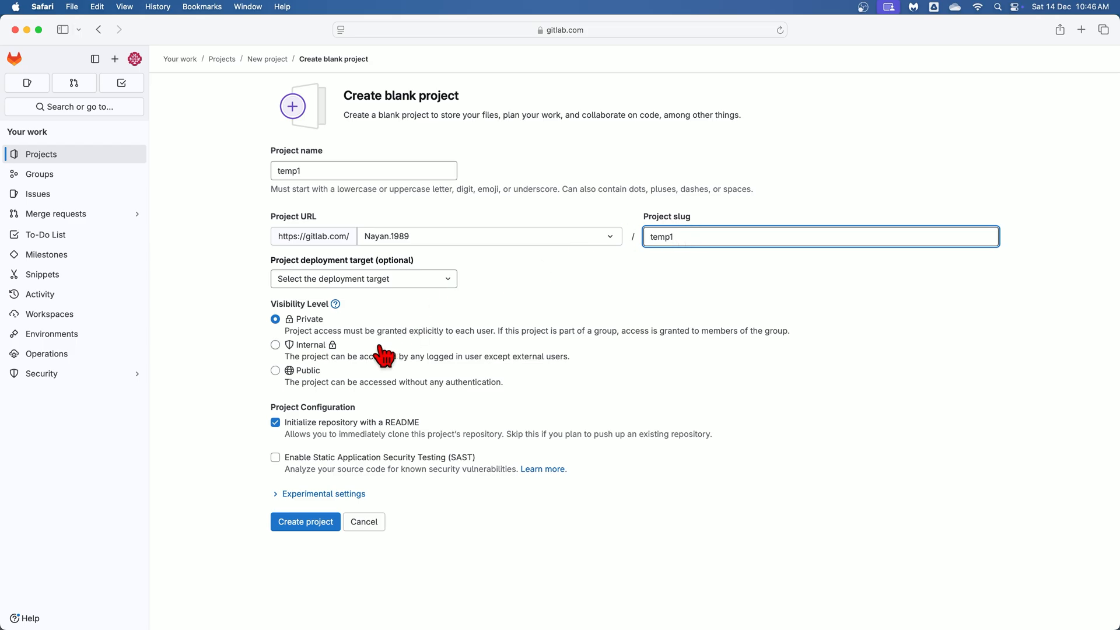
mouse_move(411, 370)
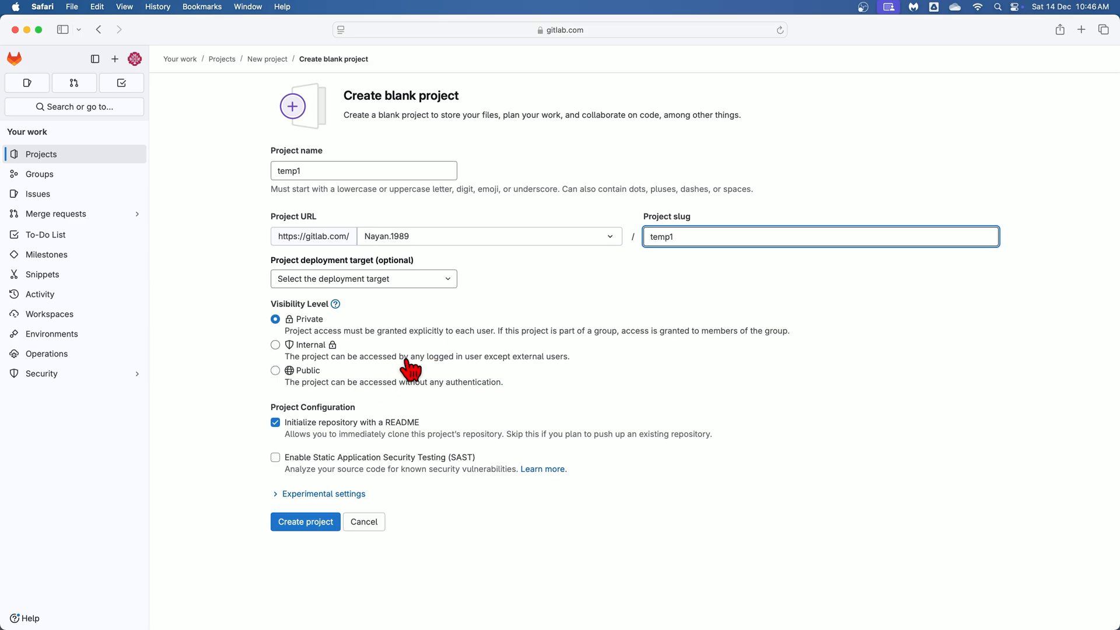
mouse_move(434, 336)
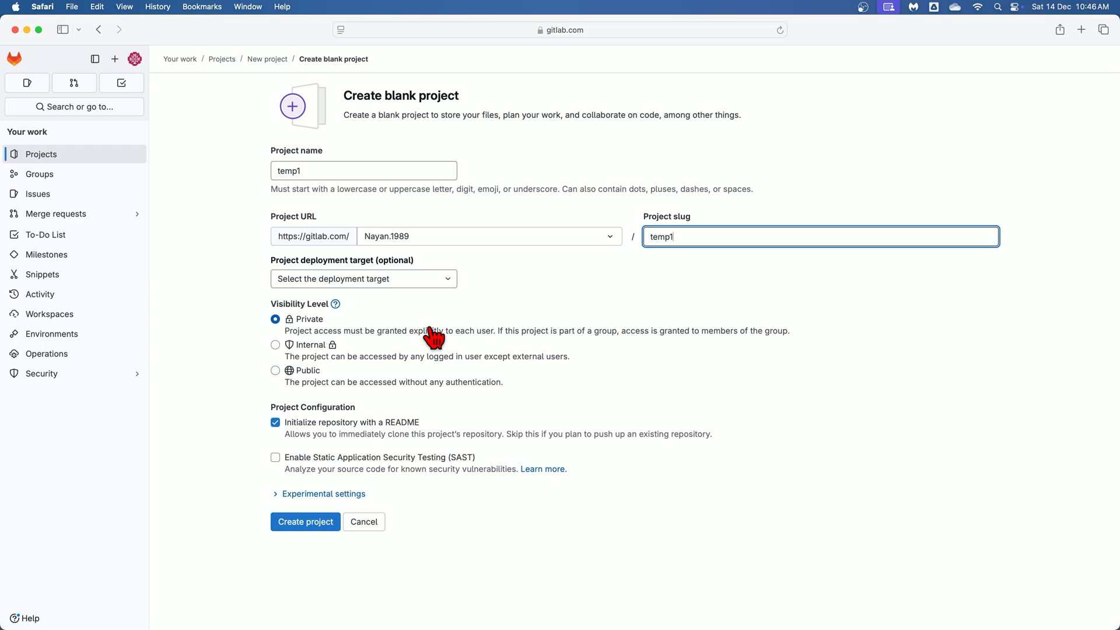
left_click(275, 345)
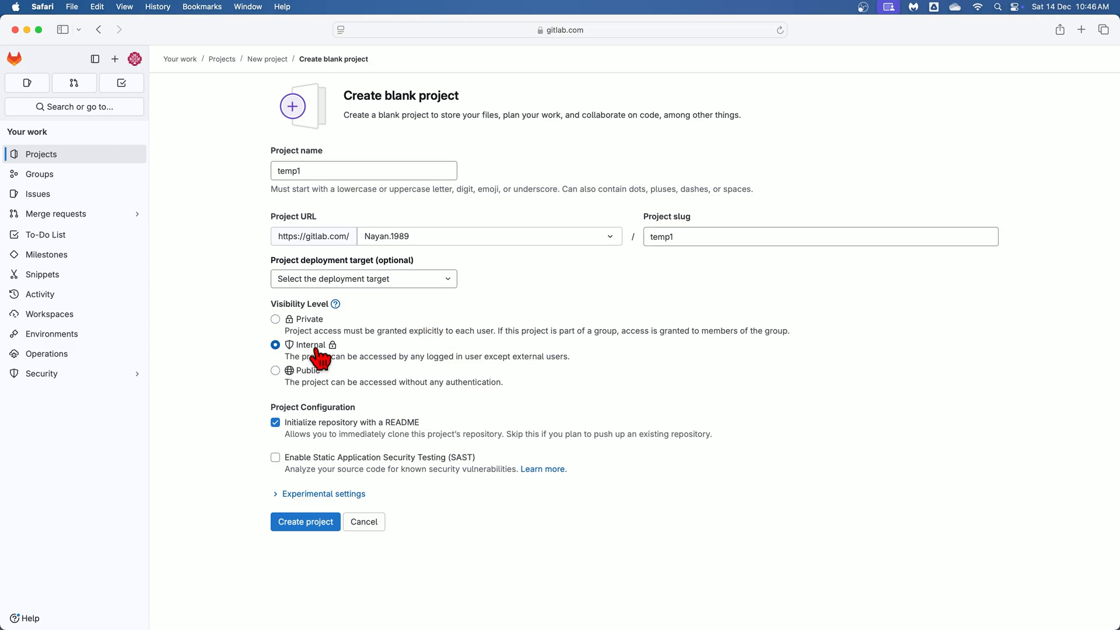
left_click(275, 370)
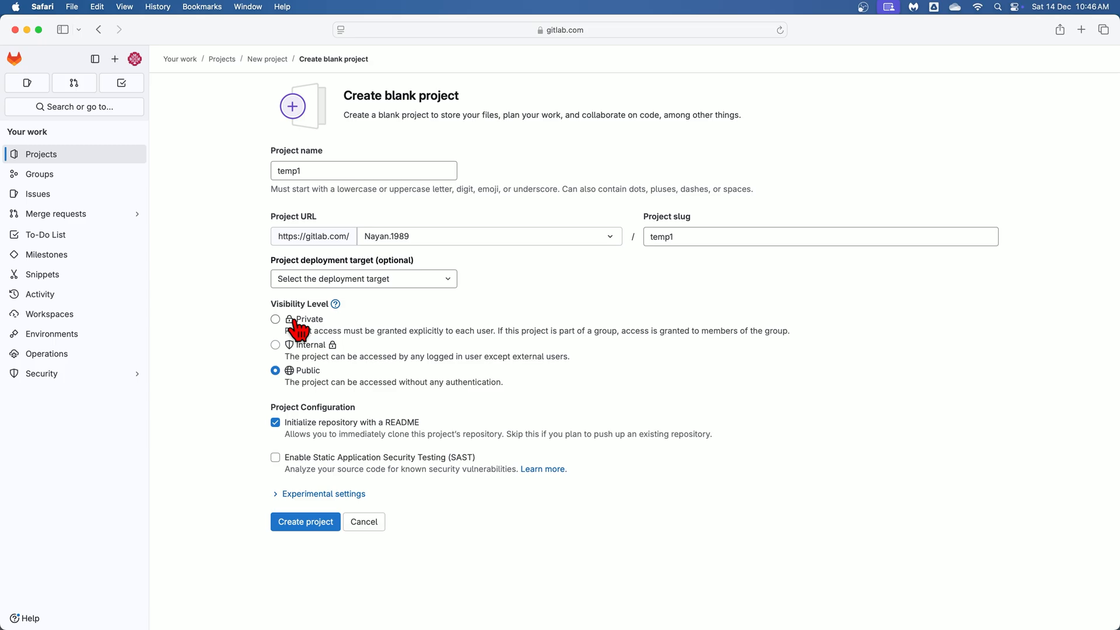
left_click(276, 319)
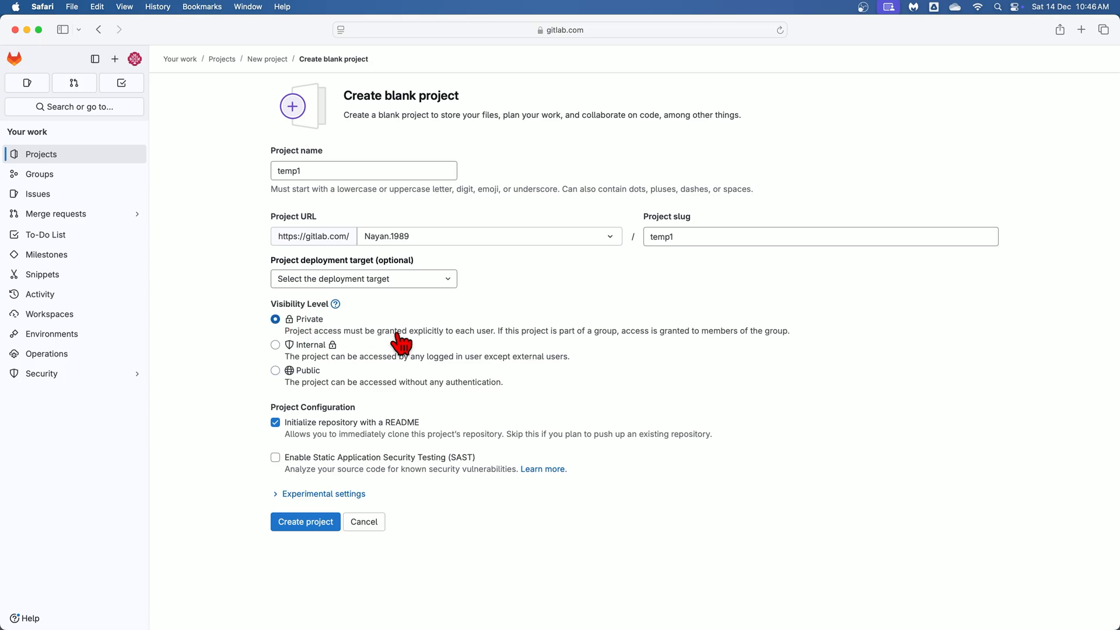
mouse_move(403, 457)
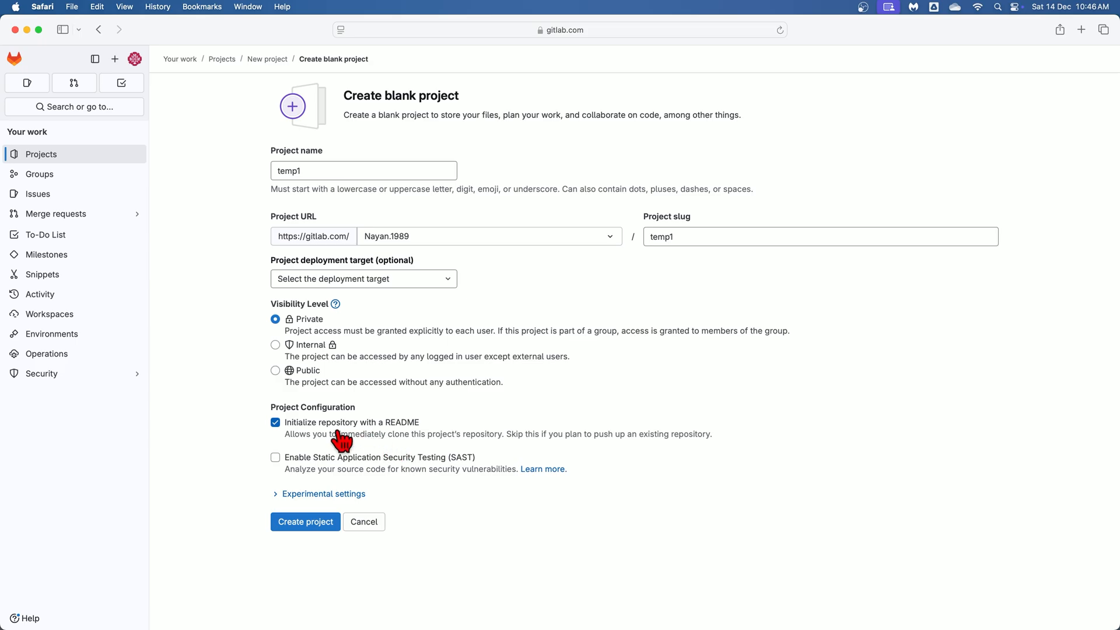
mouse_move(350, 428)
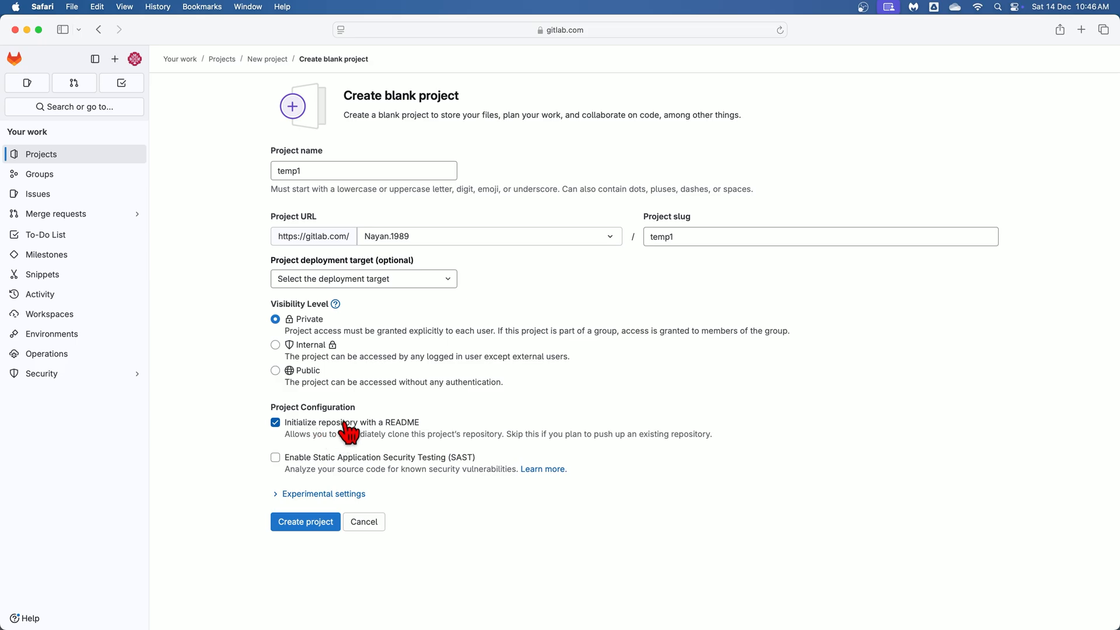
Step: Skip the README initialization and create the temp1 project
left_click(275, 423)
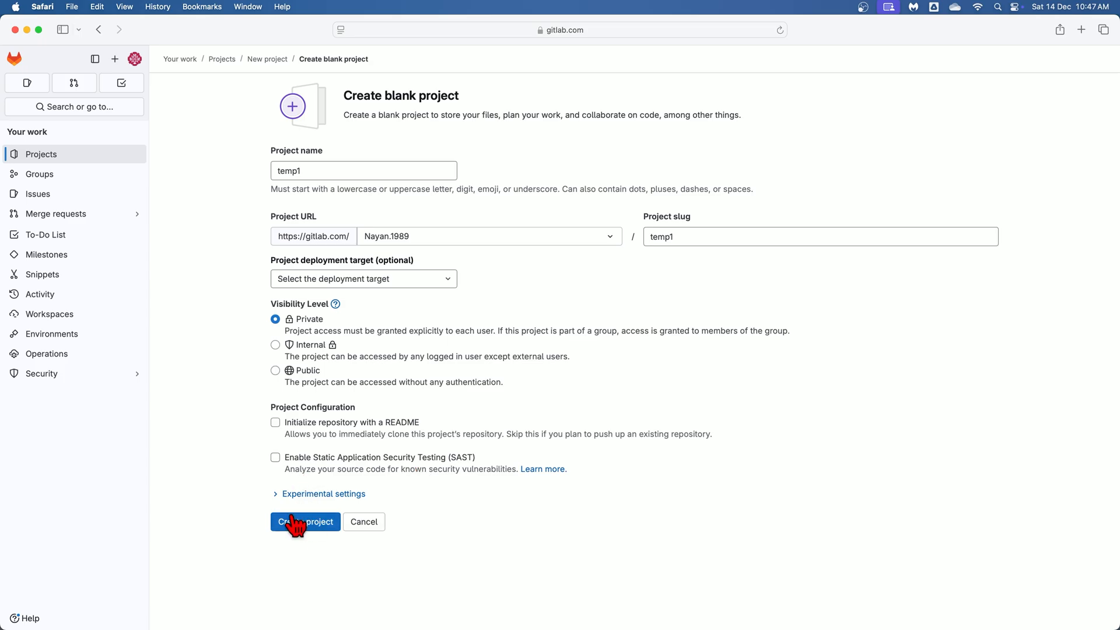
left_click(304, 522)
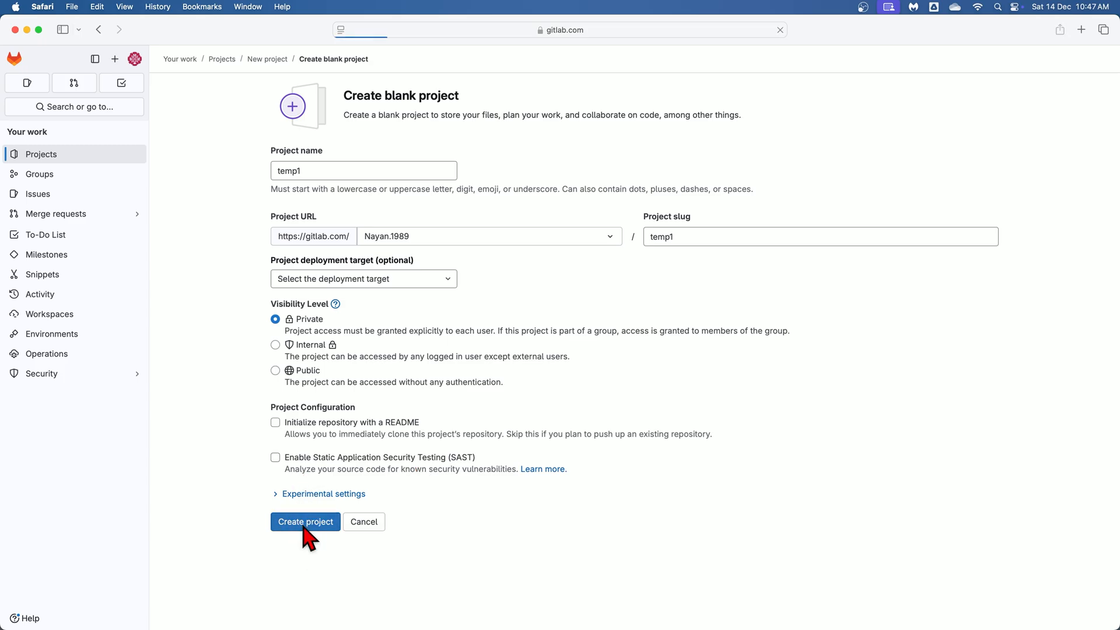
left_click(305, 522)
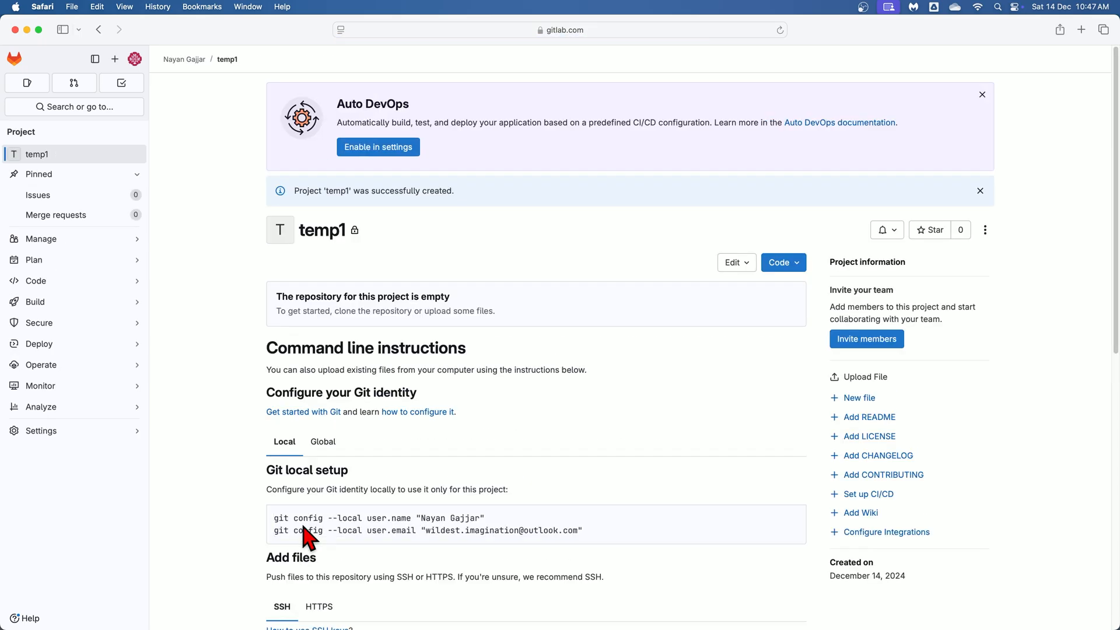
mouse_move(407, 425)
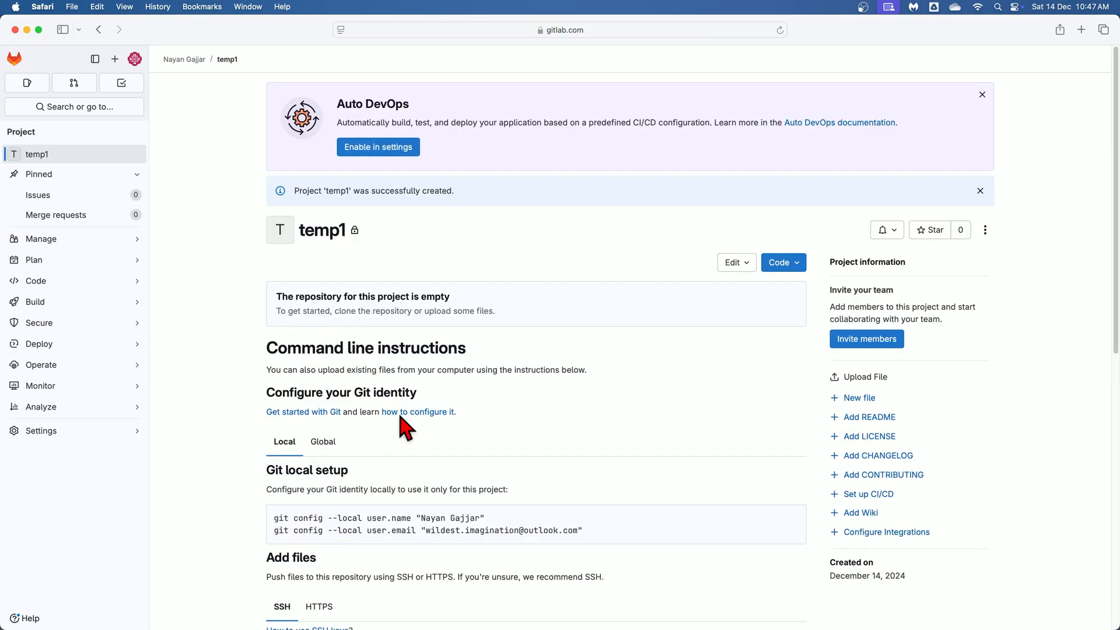
mouse_move(501, 362)
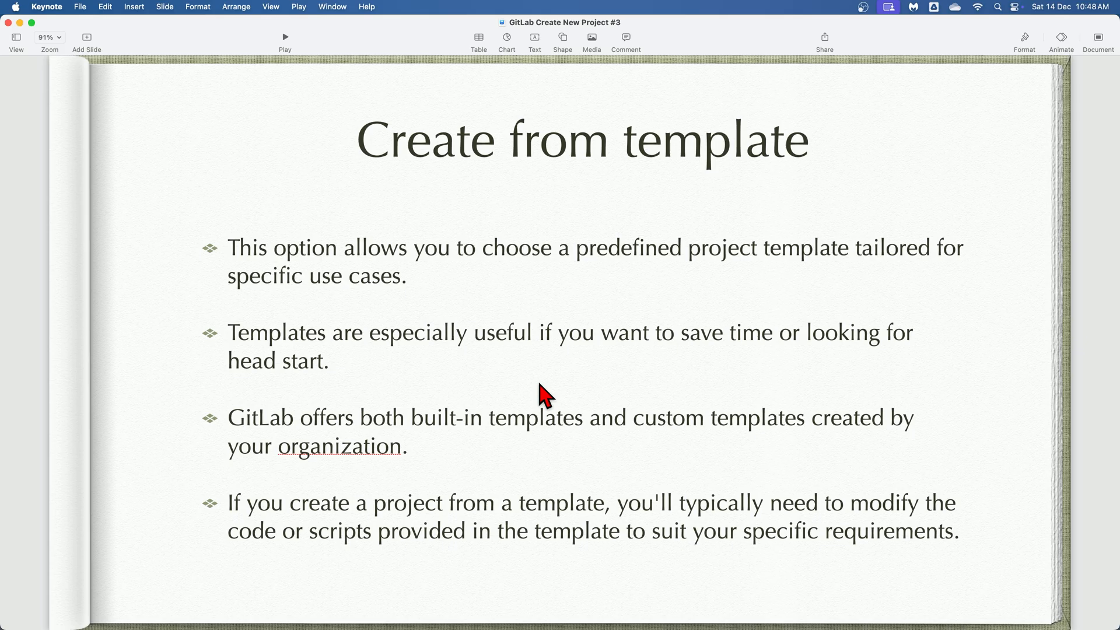
Step: Advance the Keynote presentation to the Create from template steps slide
key("right")
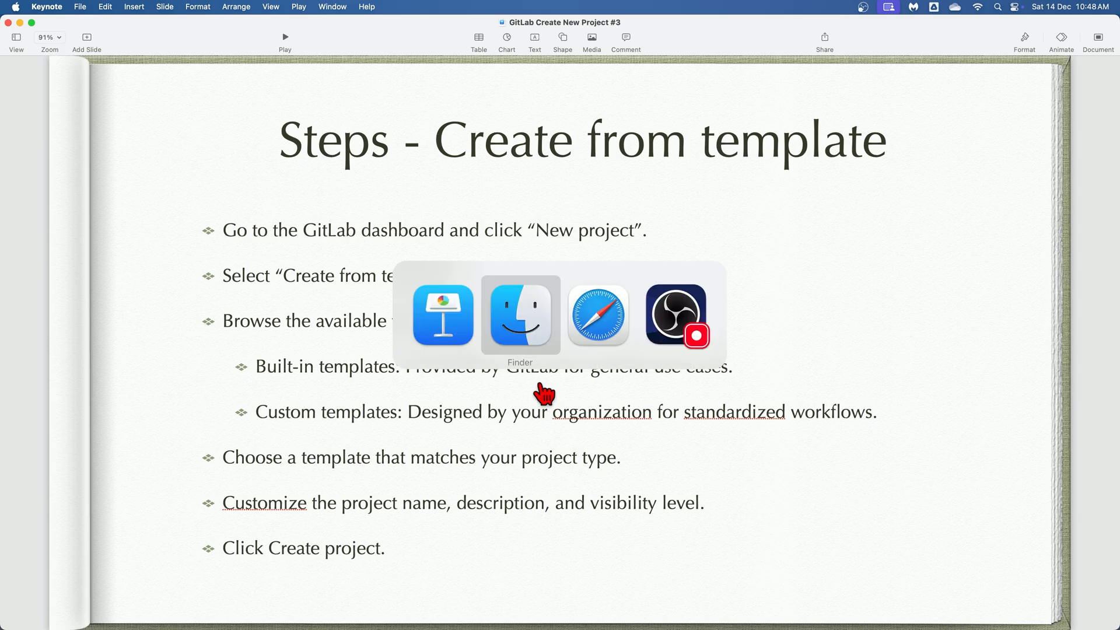
Step: Return to the GitLab projects overview and start another new project
left_click(598, 314)
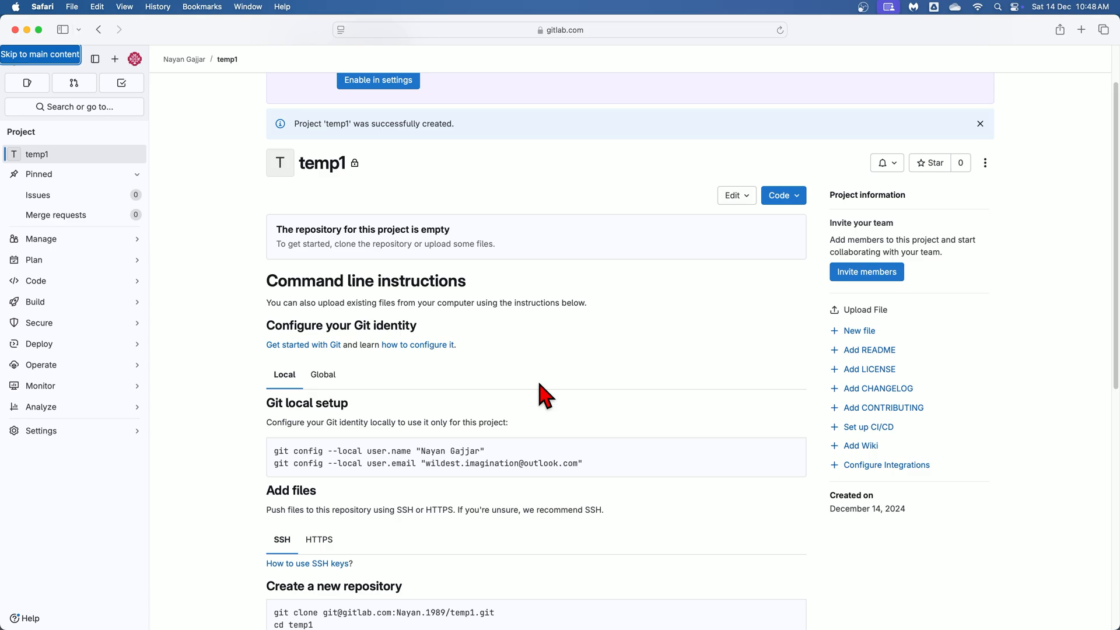
scroll("down", 3)
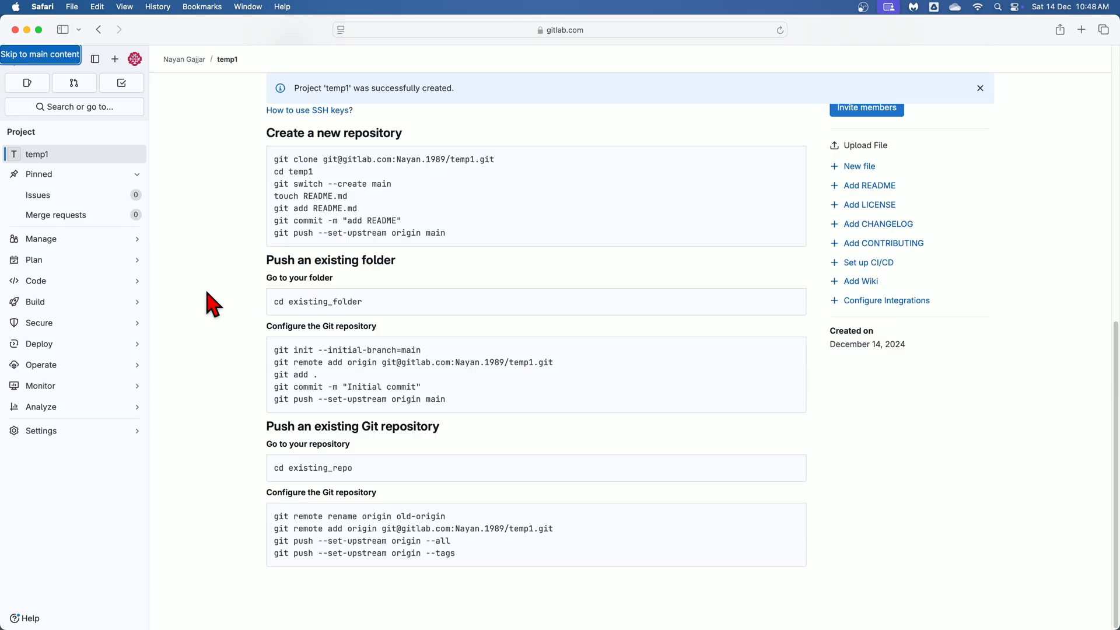
mouse_move(12, 59)
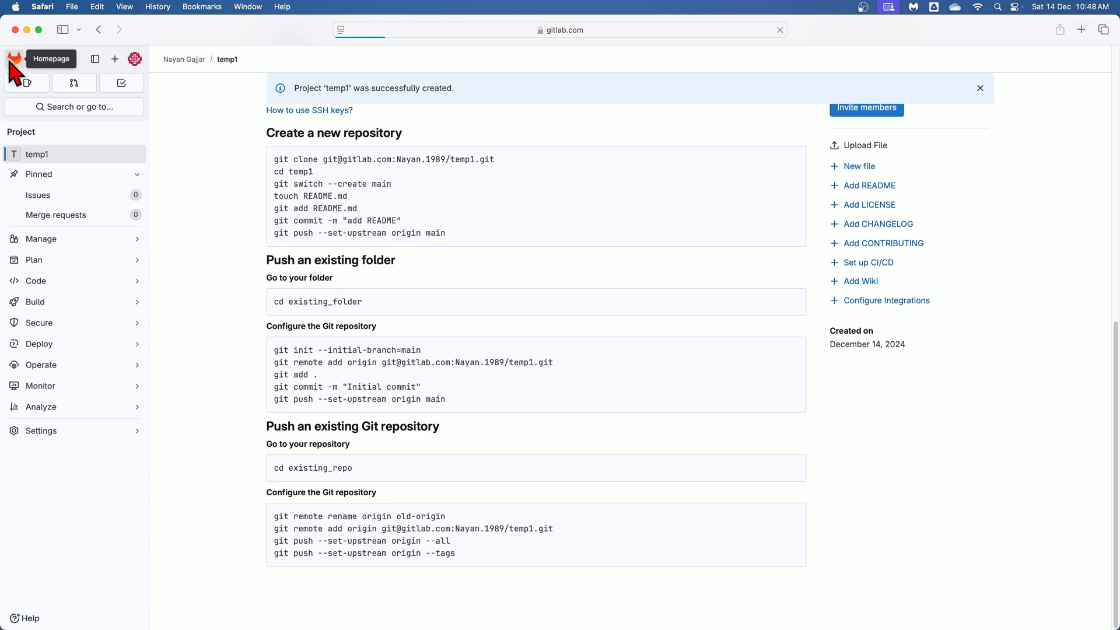
left_click(14, 58)
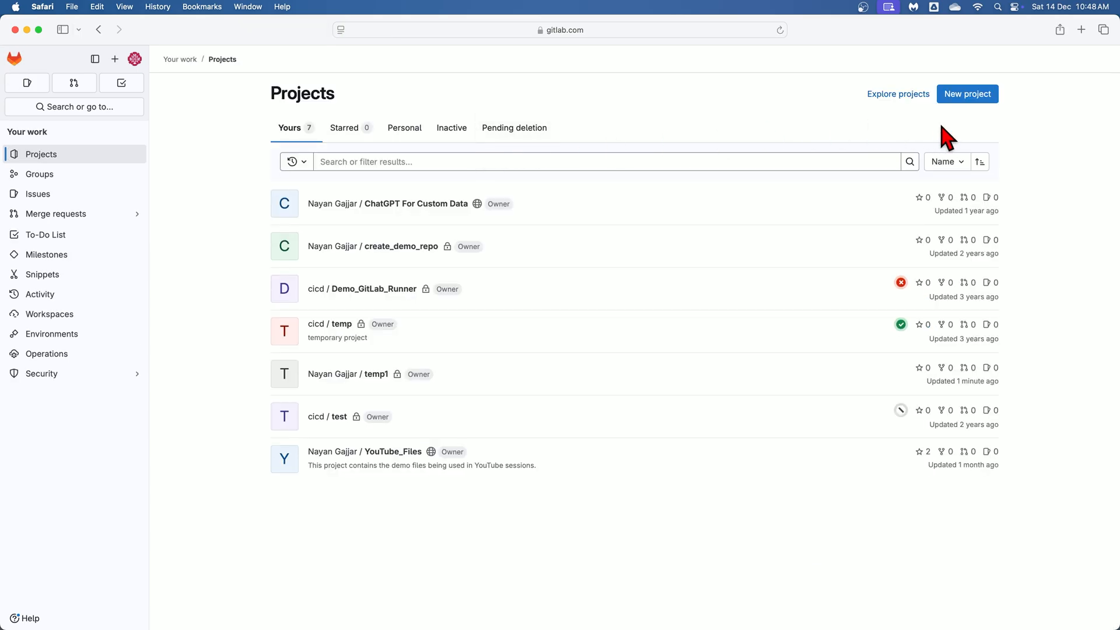
mouse_move(967, 93)
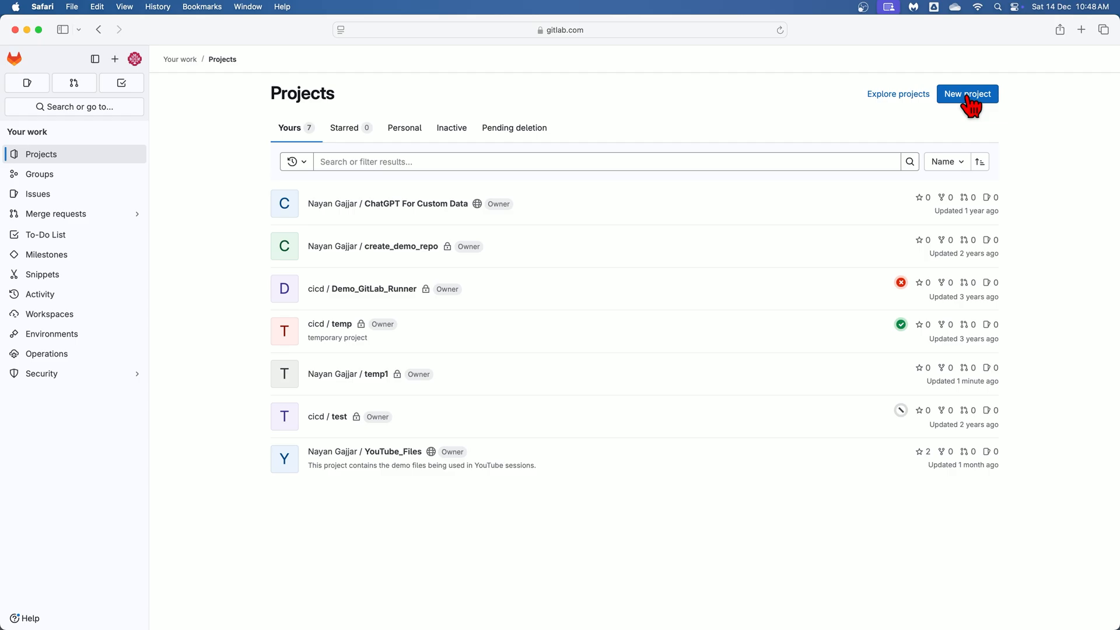
left_click(967, 94)
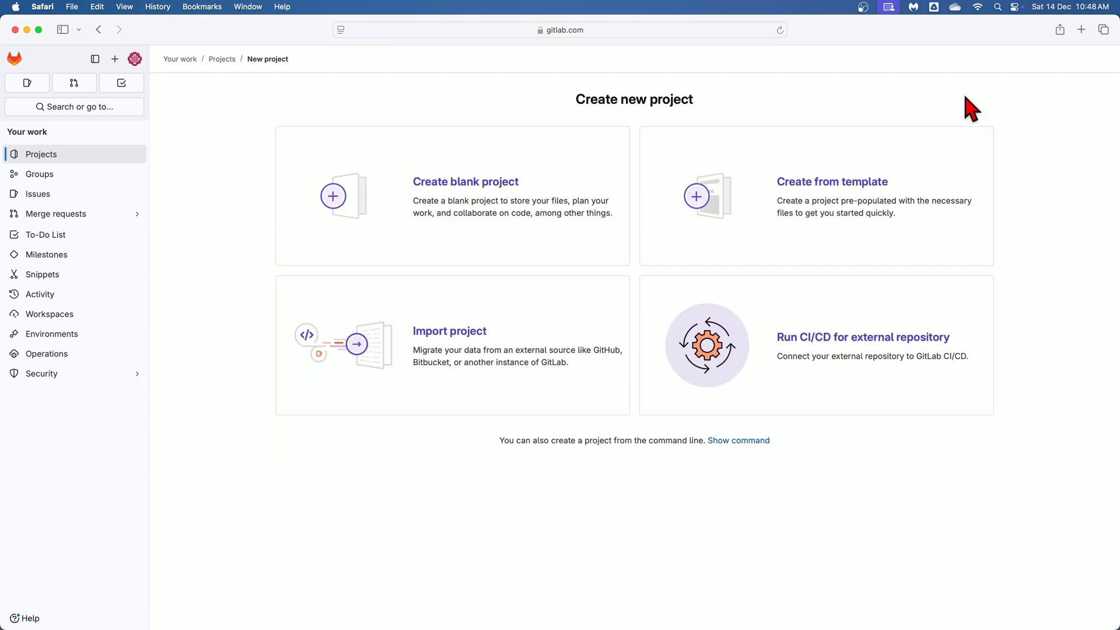
mouse_move(814, 215)
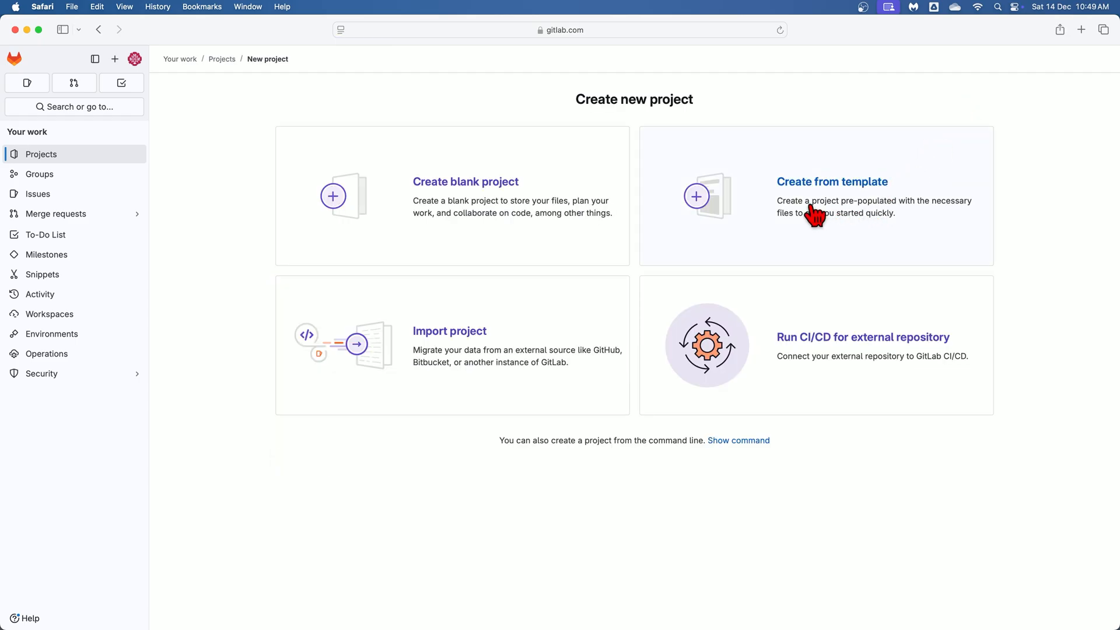
Step: Choose Create from template, check the empty Instance and Group tabs, and return to Built-in templates
left_click(832, 182)
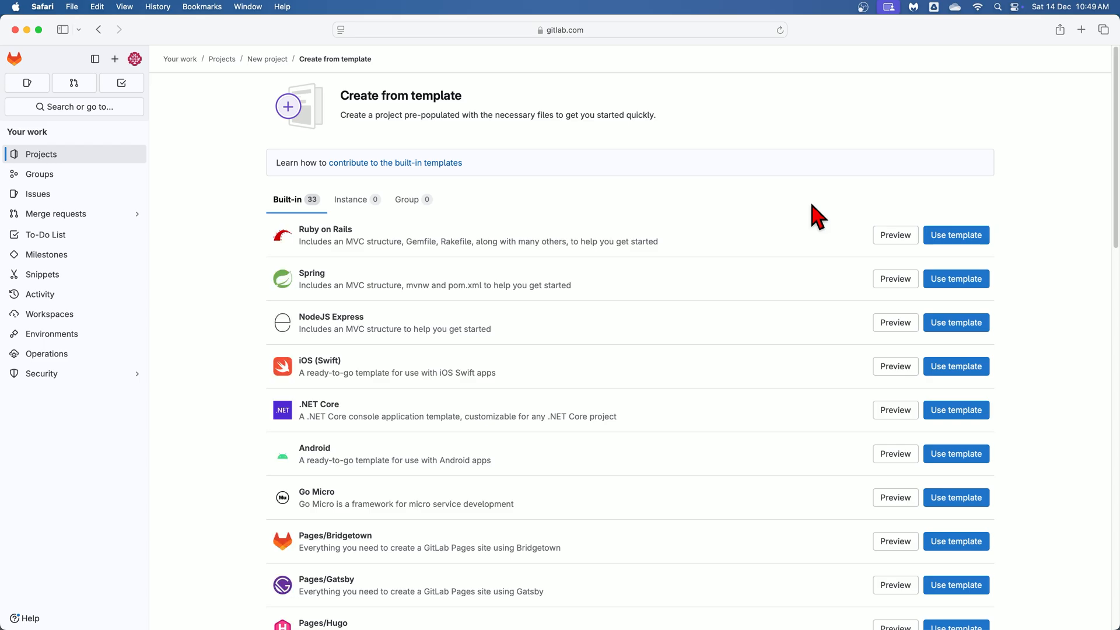
mouse_move(621, 427)
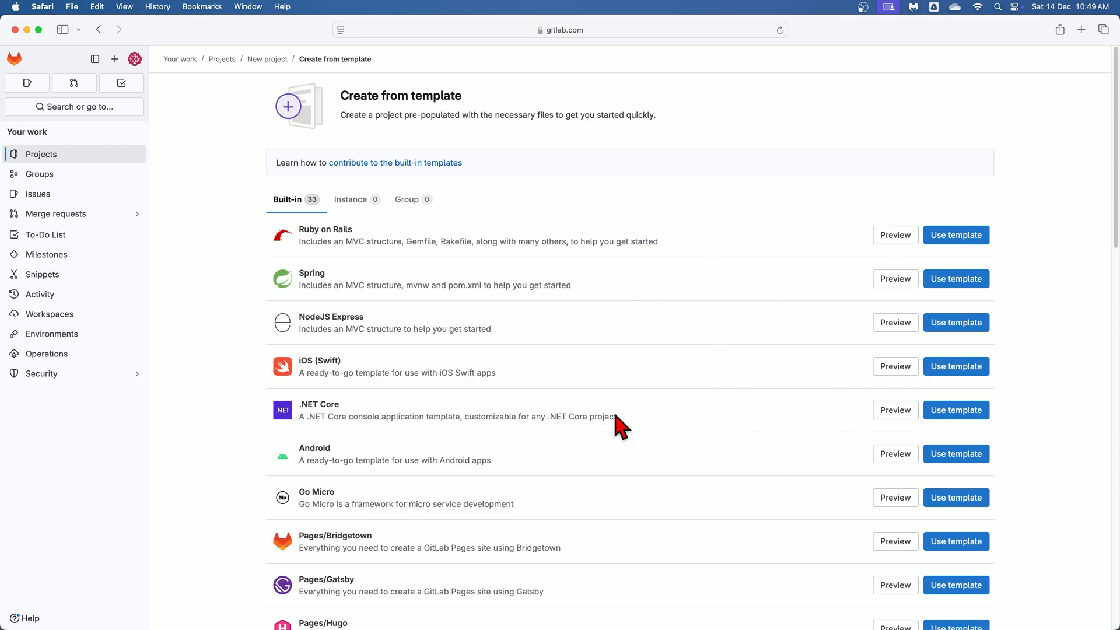
mouse_move(474, 312)
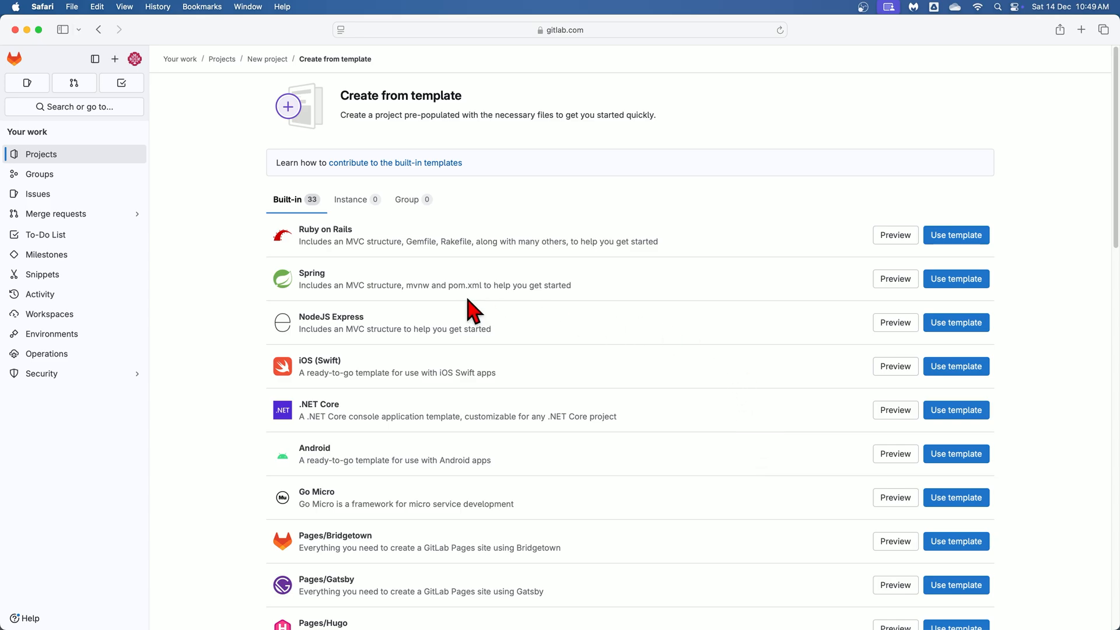
mouse_move(534, 287)
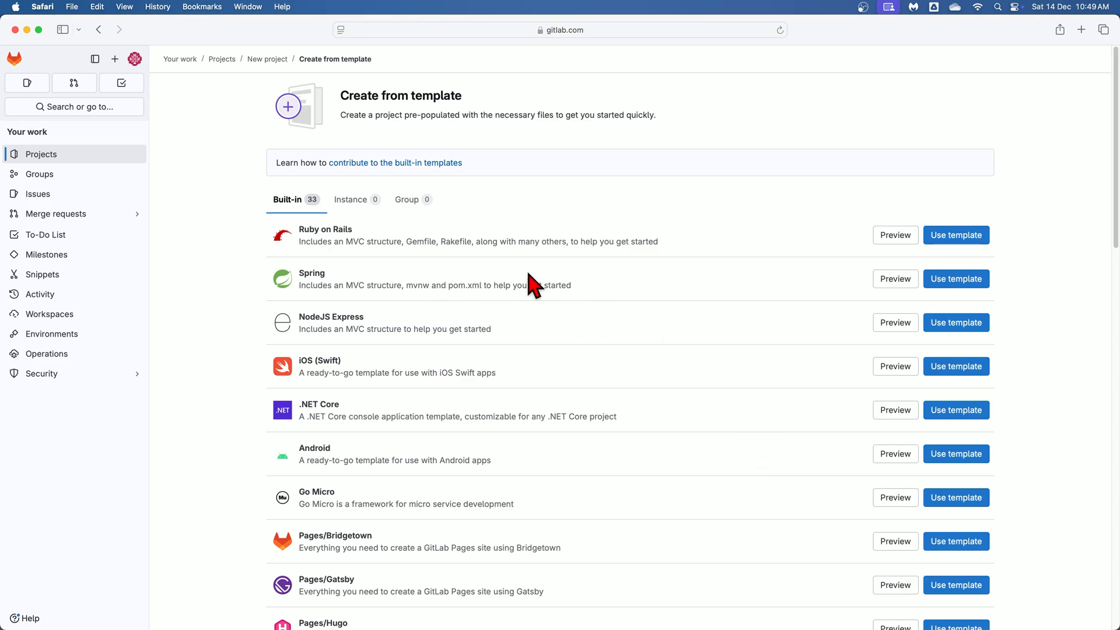
mouse_move(595, 468)
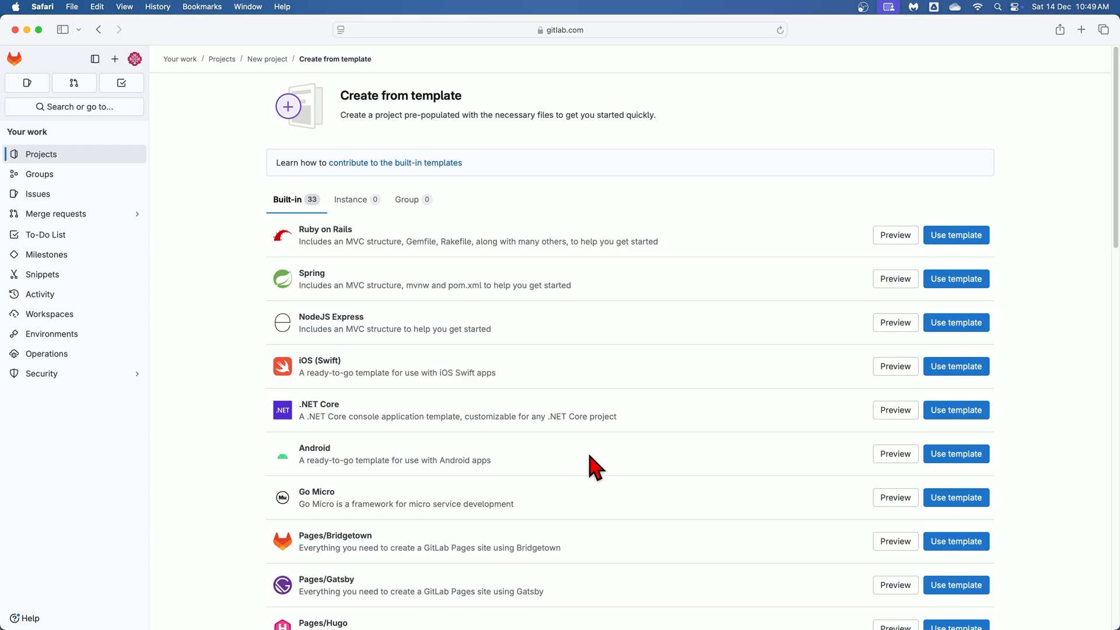
mouse_move(718, 417)
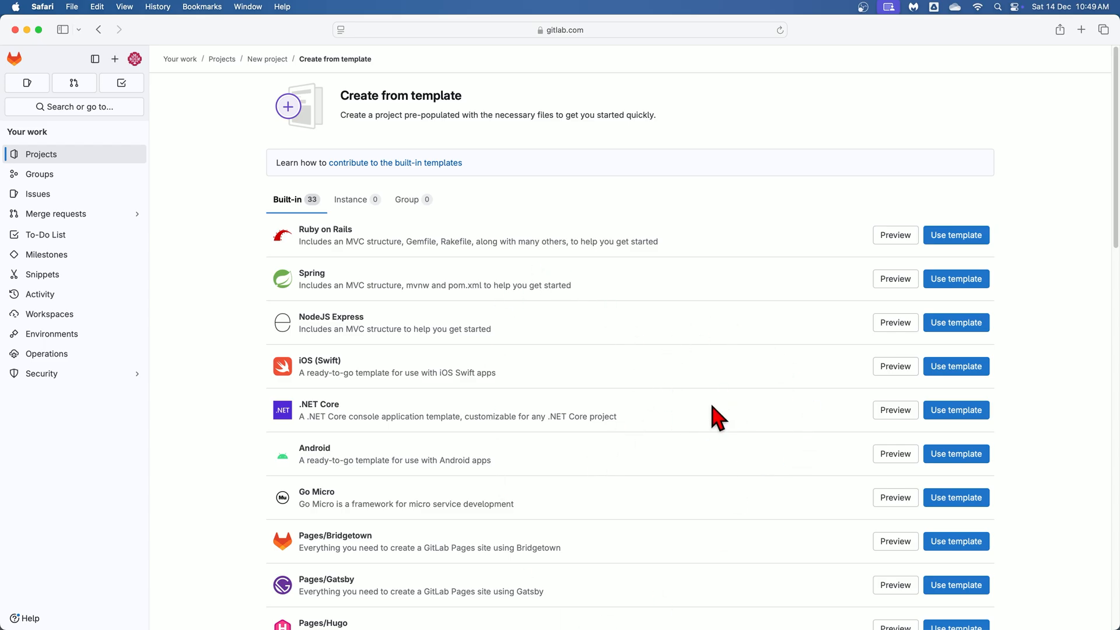
left_click(354, 200)
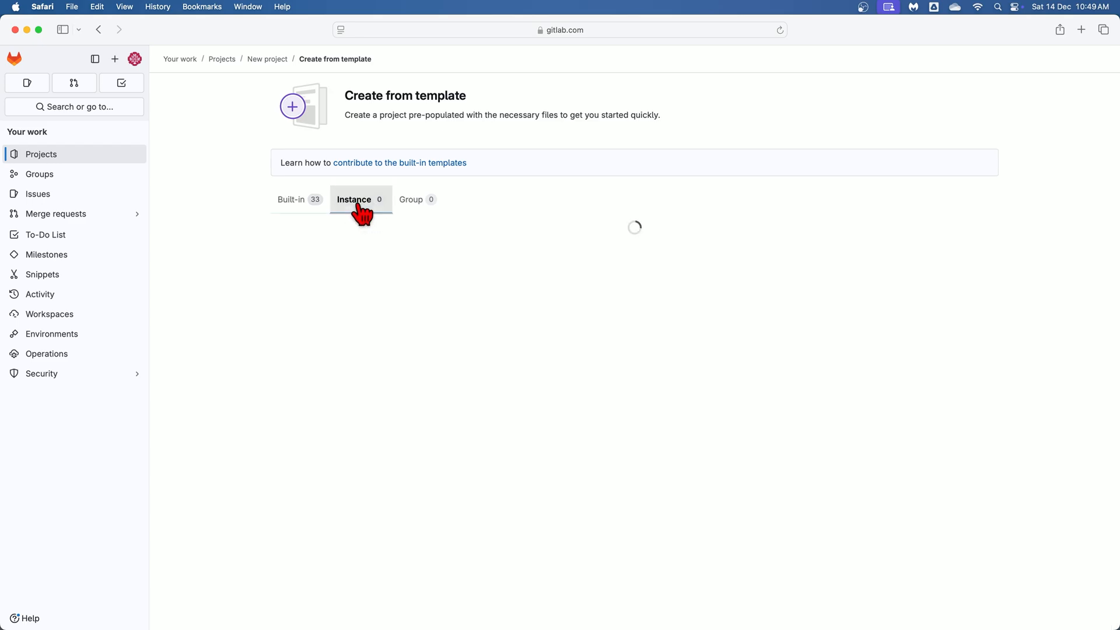
left_click(354, 199)
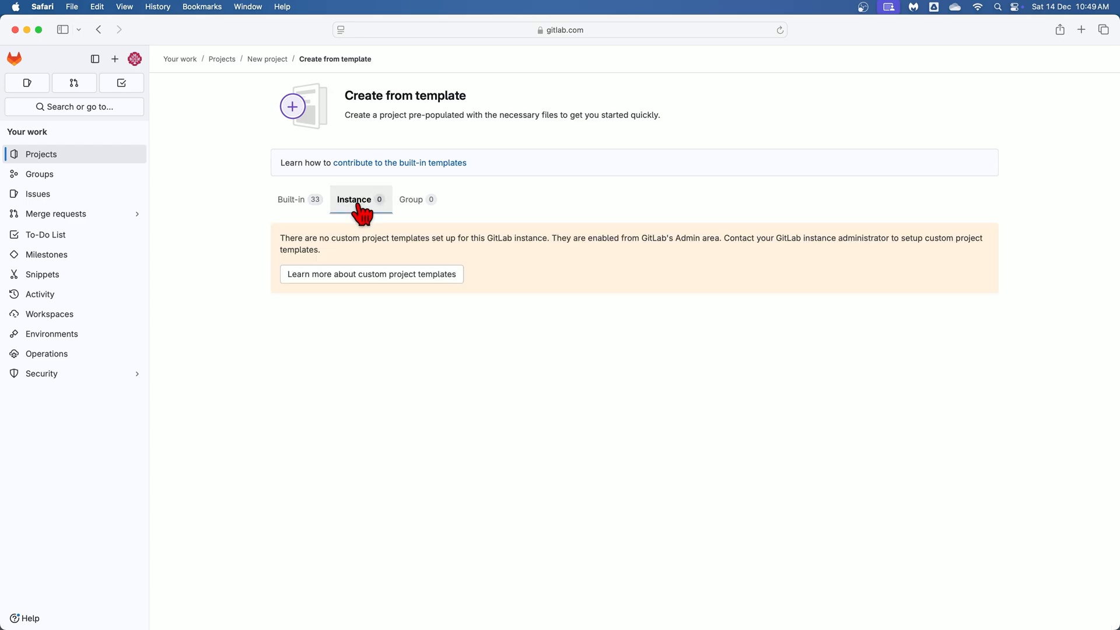
mouse_move(378, 225)
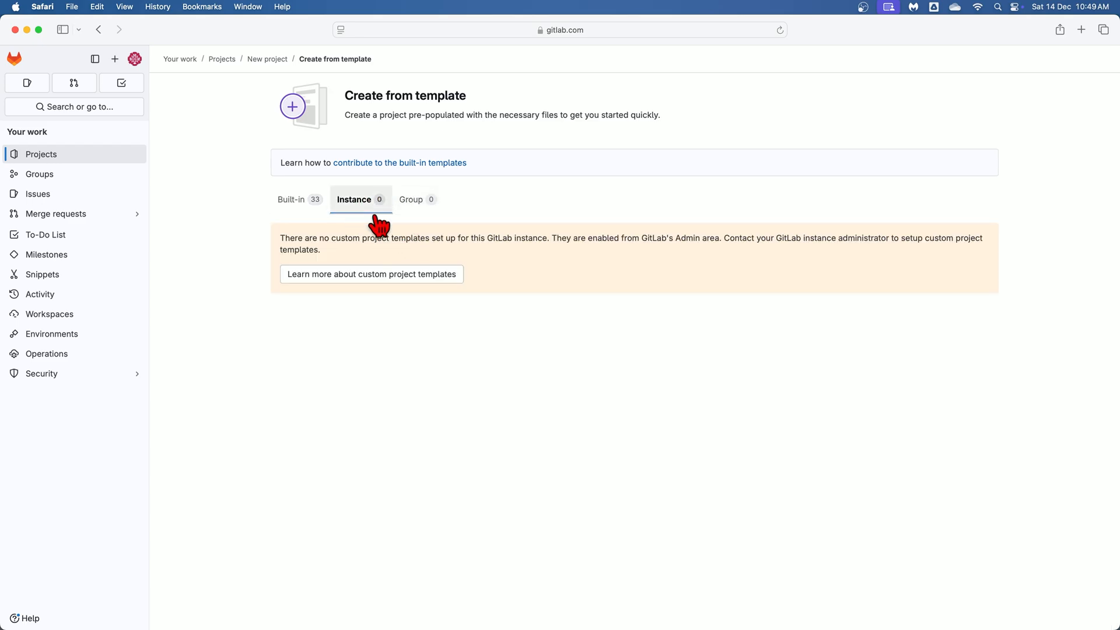
left_click(411, 199)
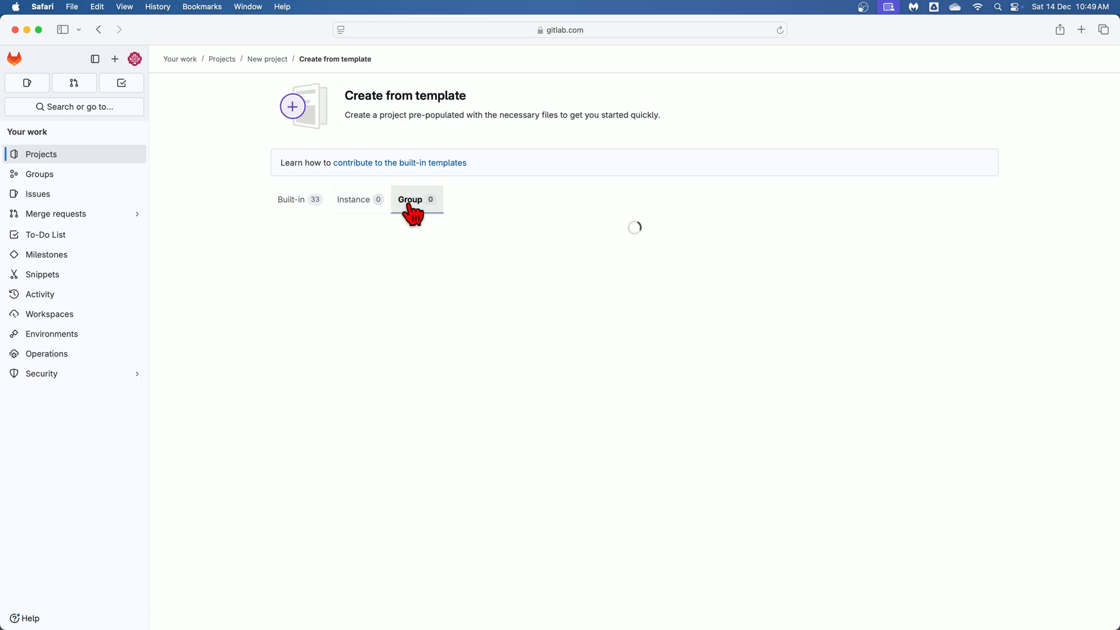
left_click(411, 199)
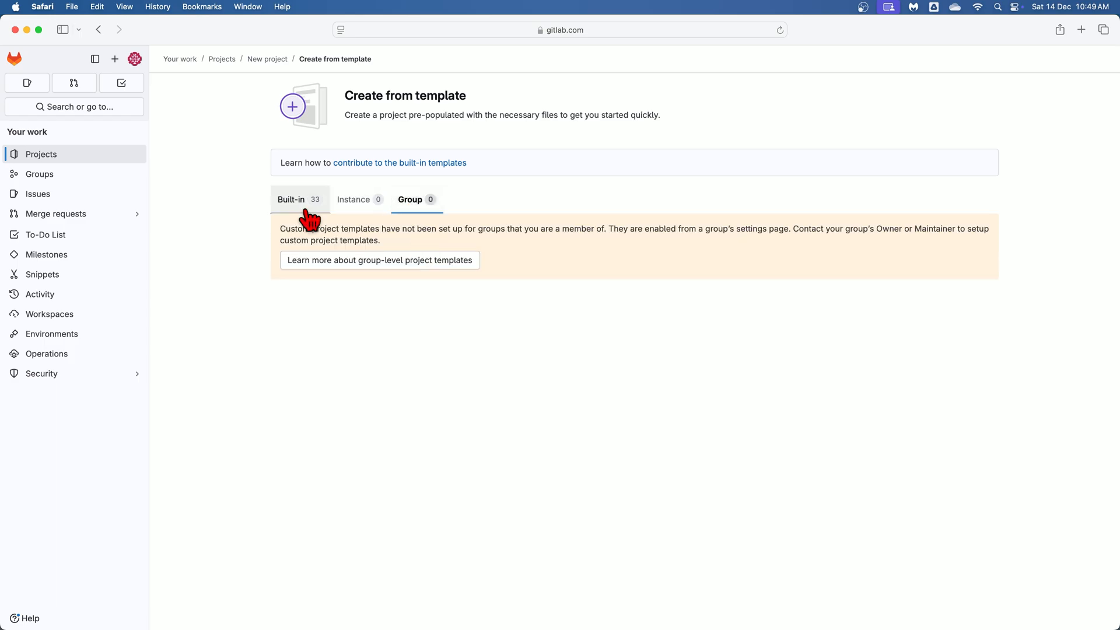
left_click(291, 199)
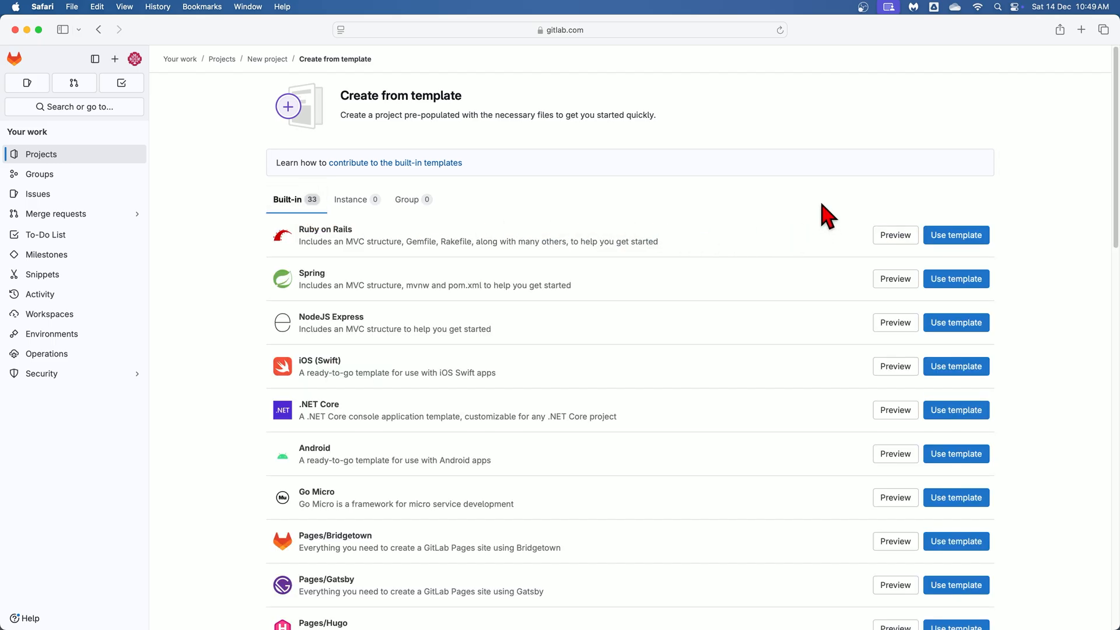
mouse_move(829, 239)
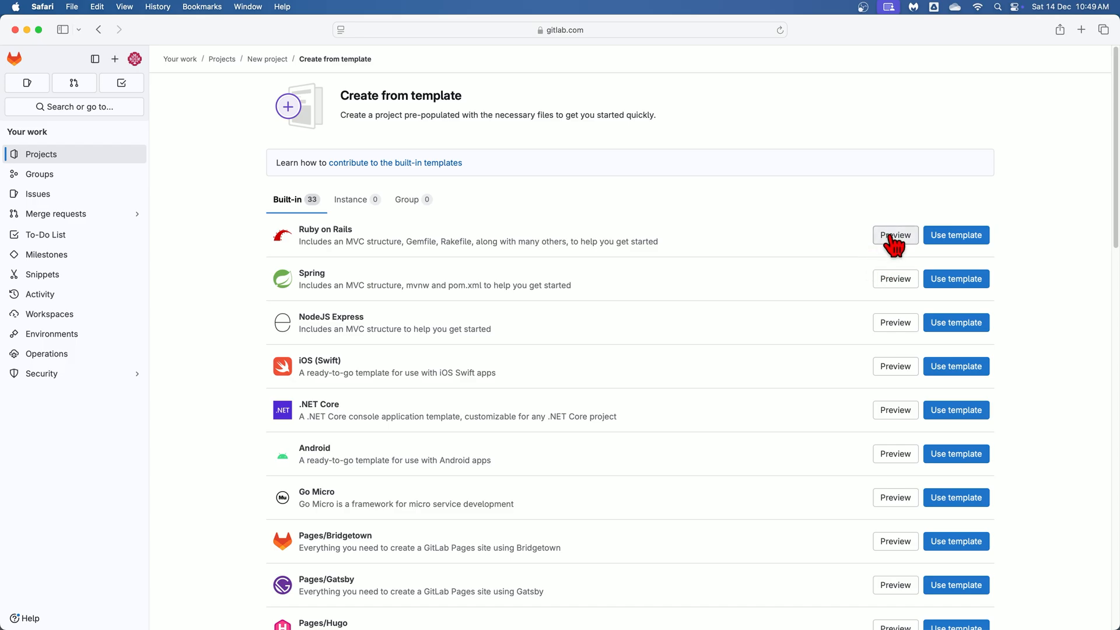
mouse_move(956, 234)
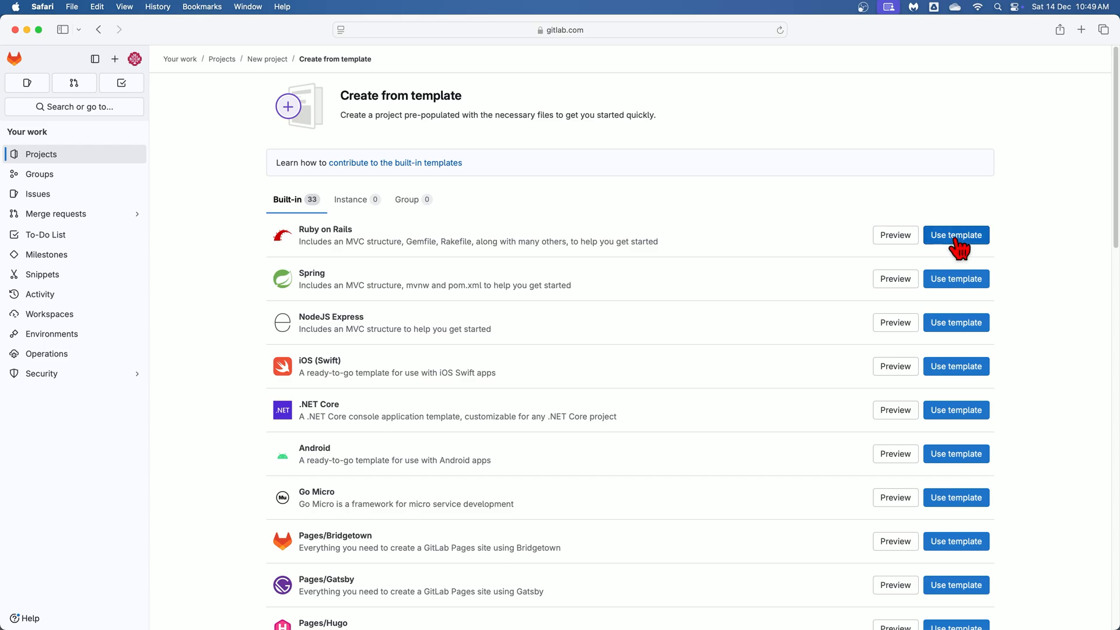
Step: Use the Ruby on Rails template and name the project temp2
left_click(956, 235)
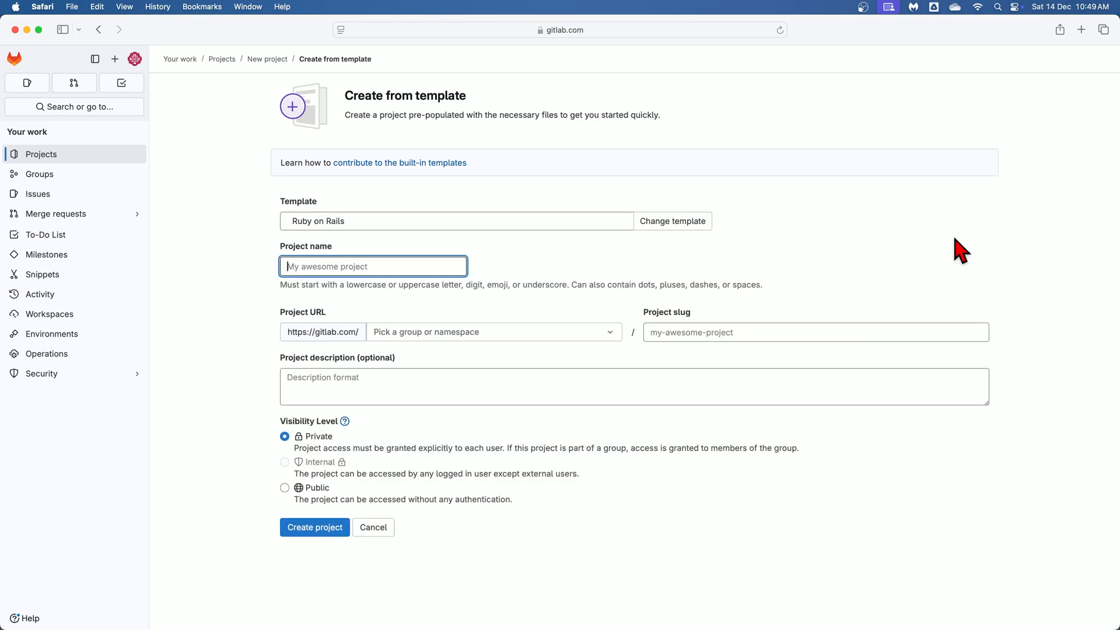
mouse_move(559, 250)
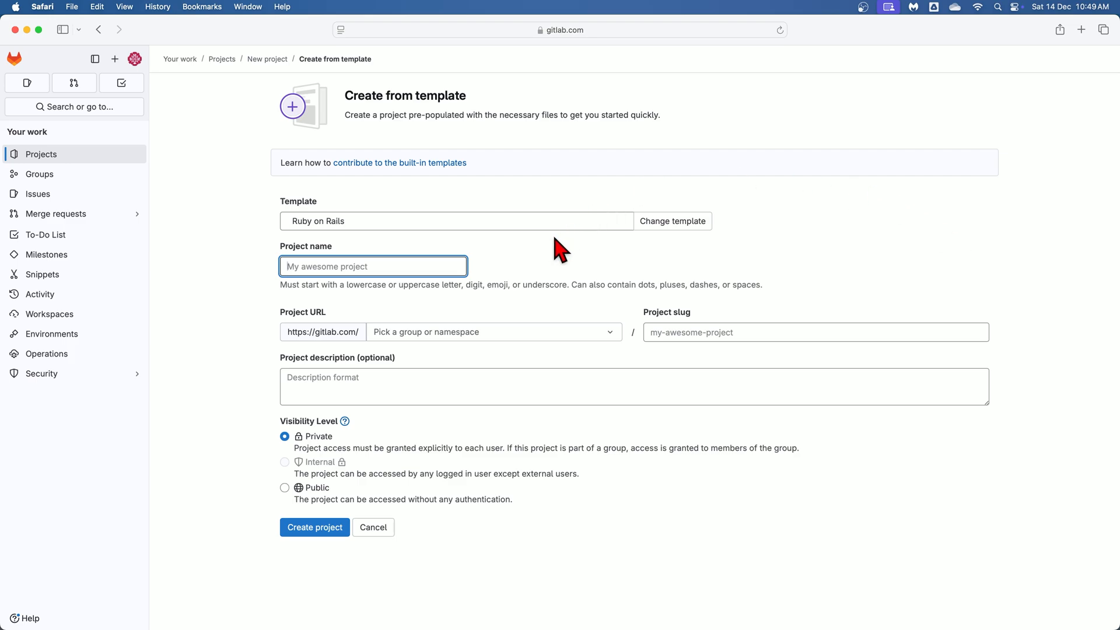
mouse_move(383, 253)
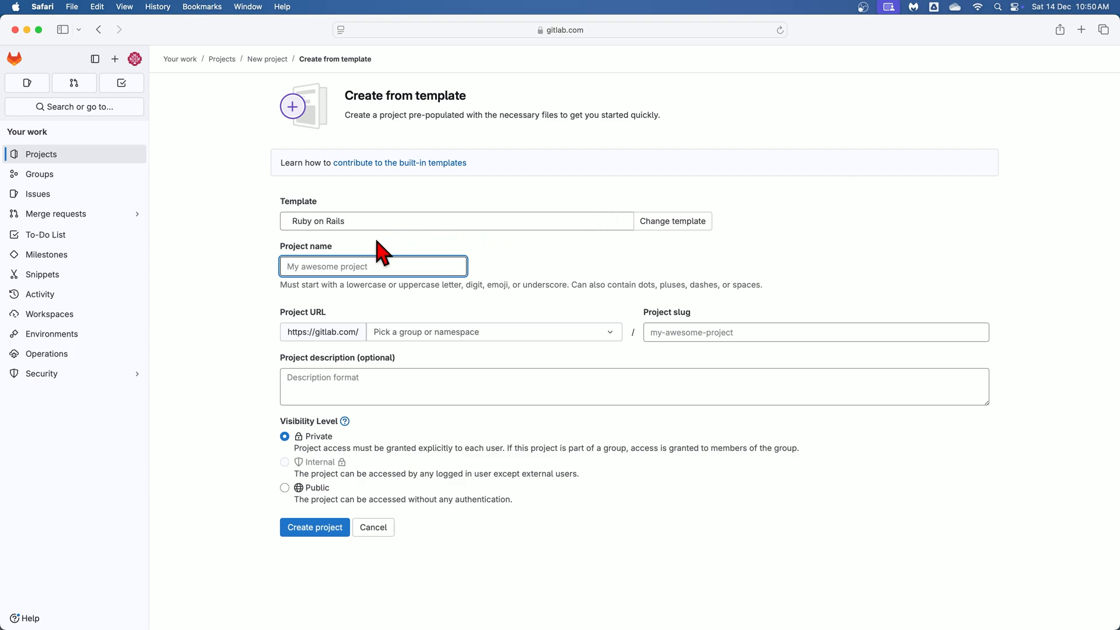
type("t")
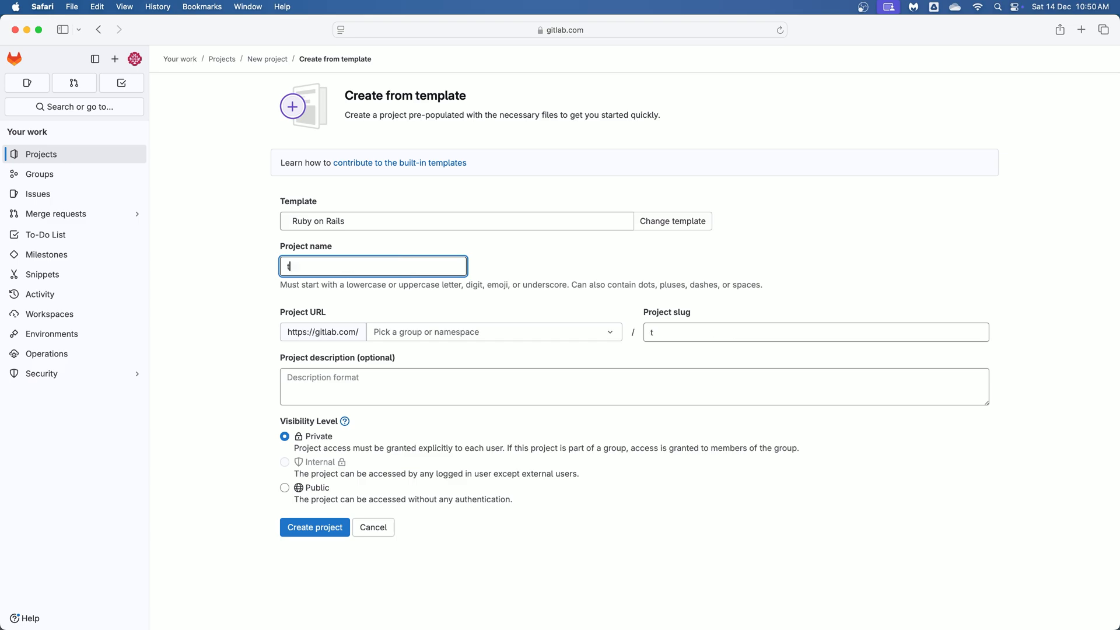
type("emp2")
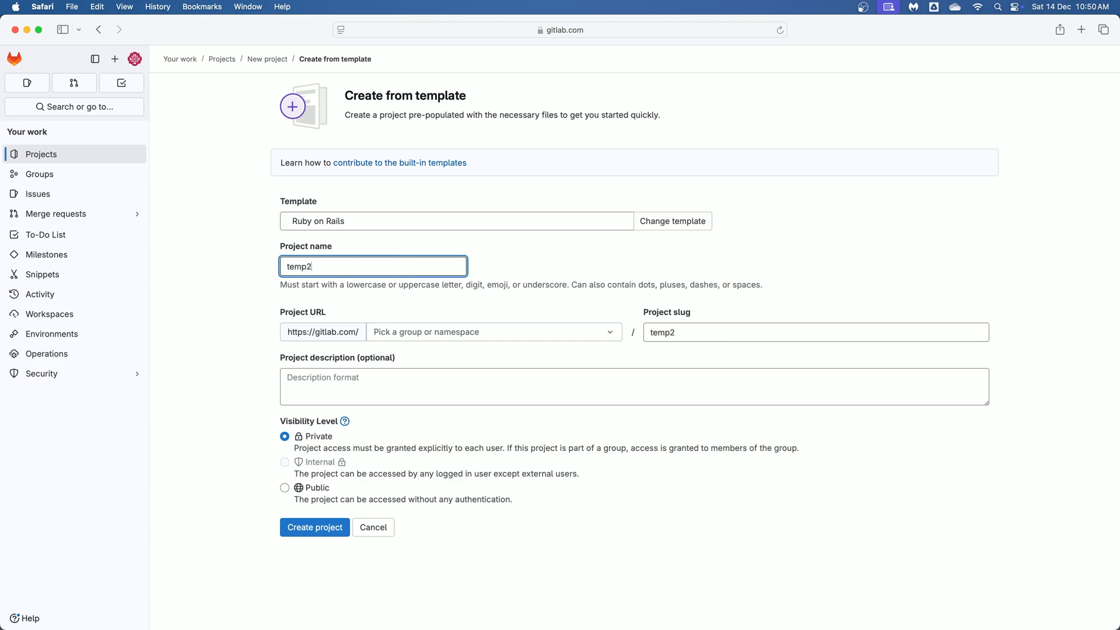
Step: Place temp2 under the personal user namespace, keep it Private and create the project
left_click(493, 331)
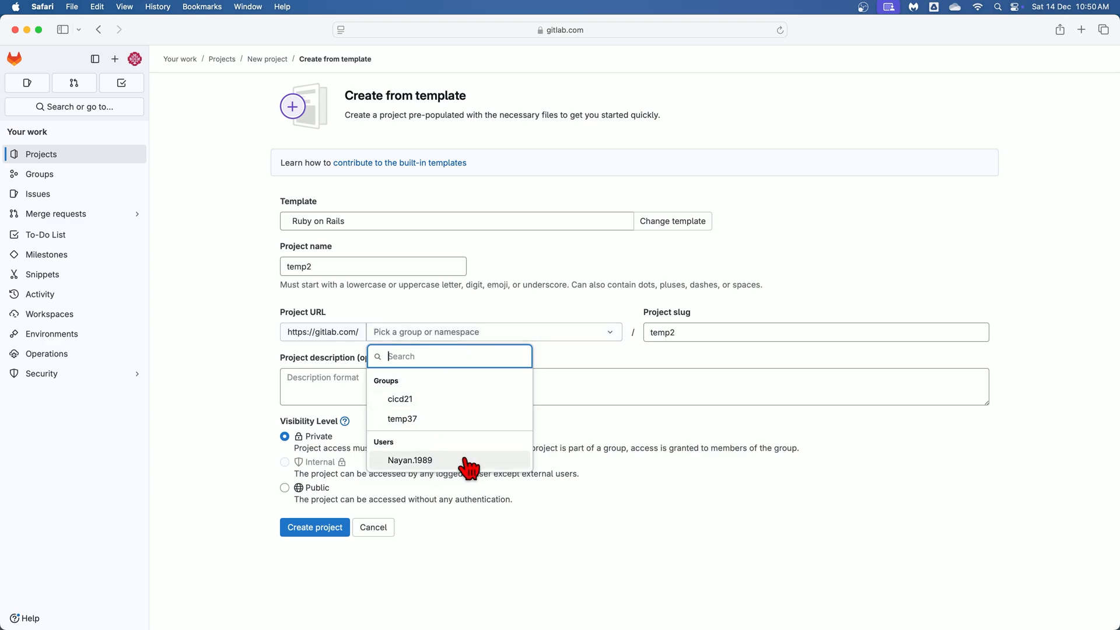
left_click(409, 460)
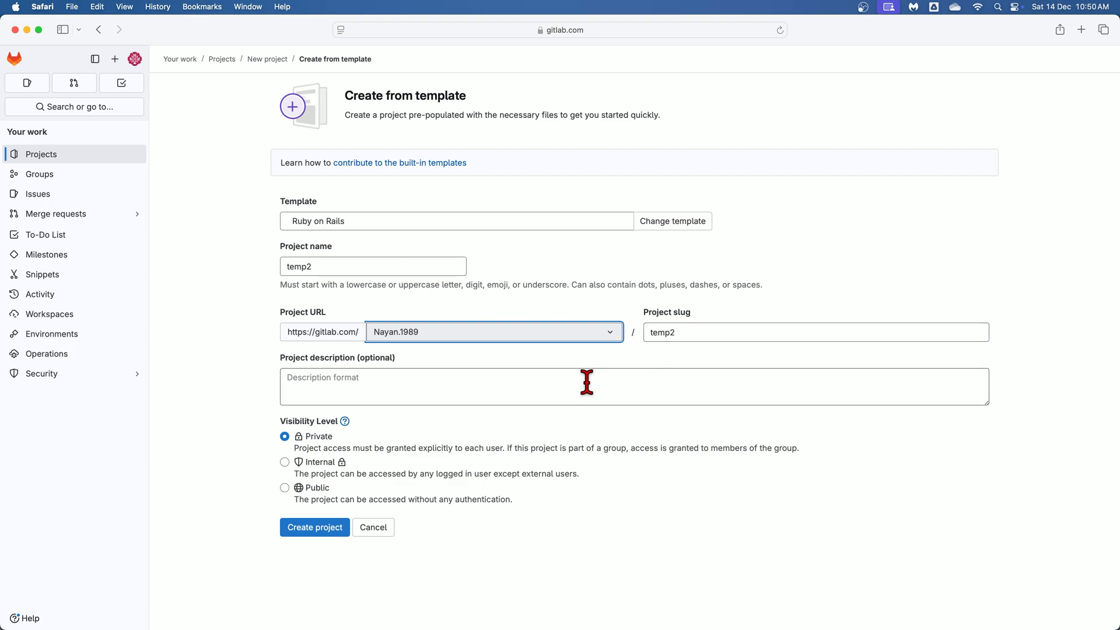
left_click(579, 387)
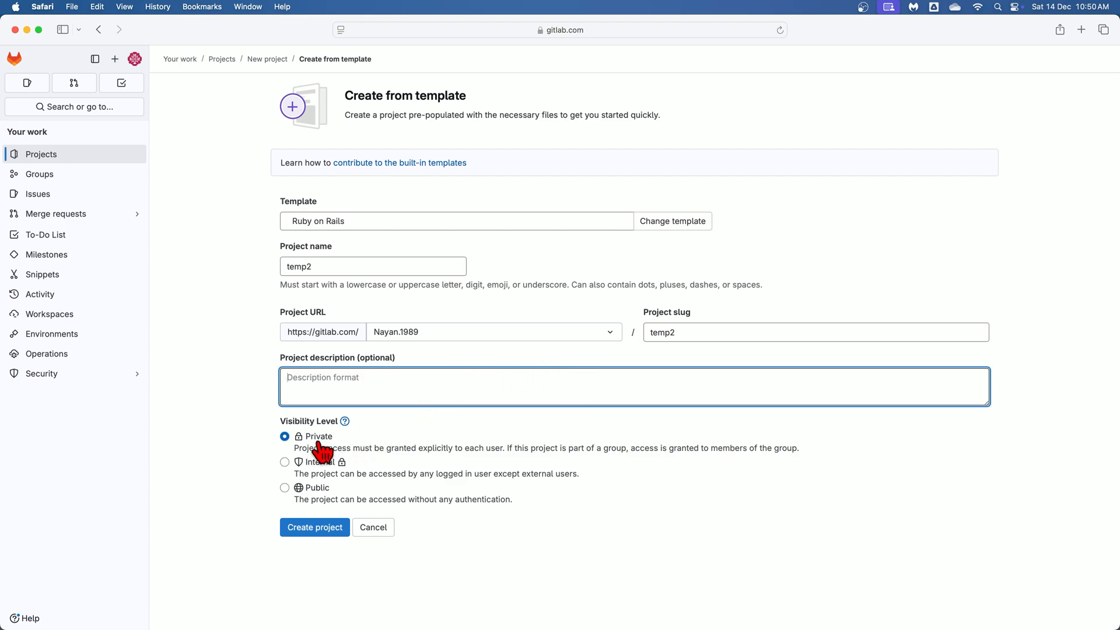
mouse_move(336, 483)
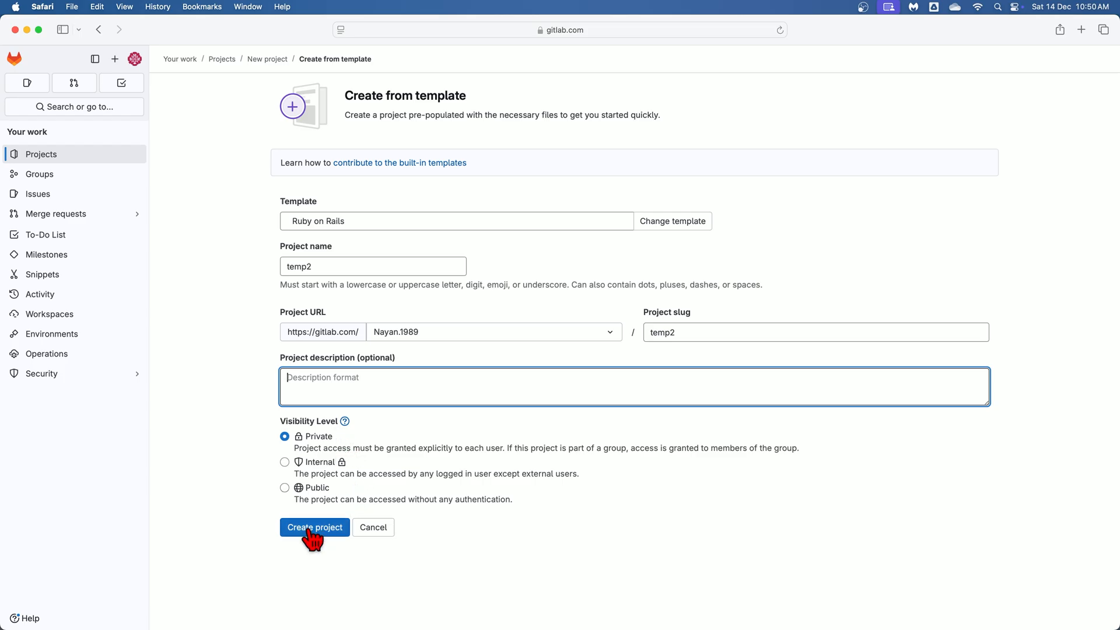
left_click(314, 528)
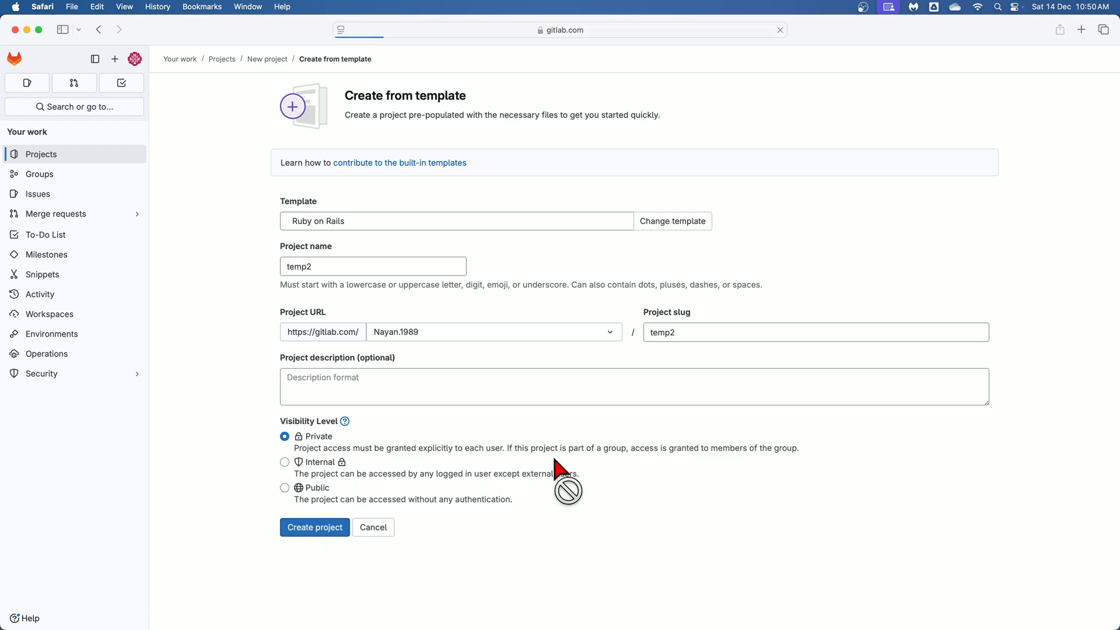
Step: Let the temp2 project page load with its Ruby on Rails repository files
left_click(314, 528)
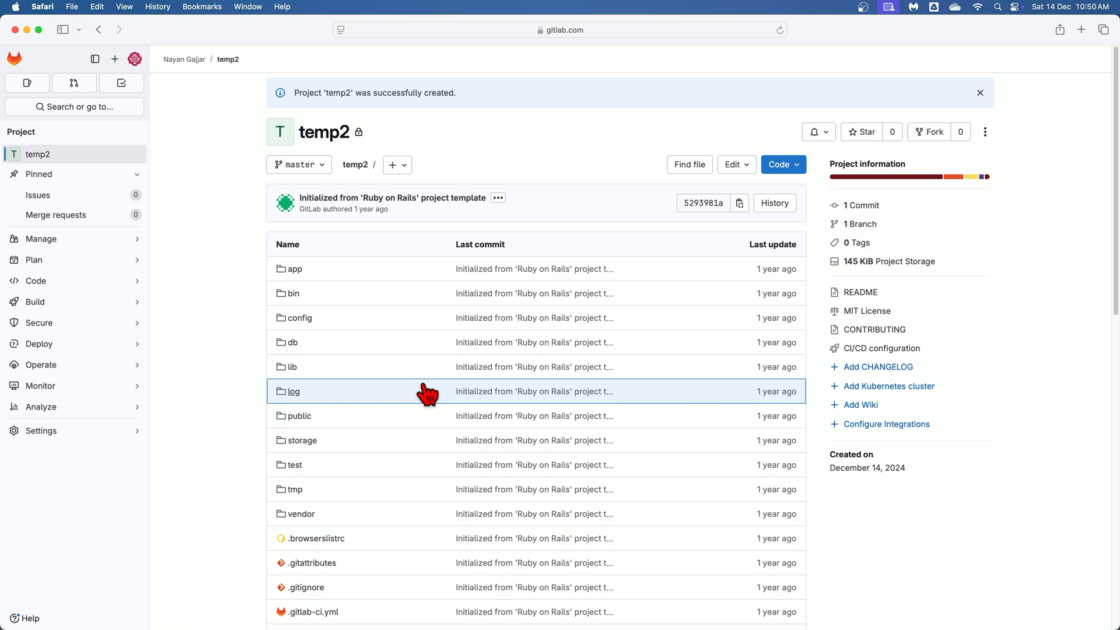
mouse_move(428, 392)
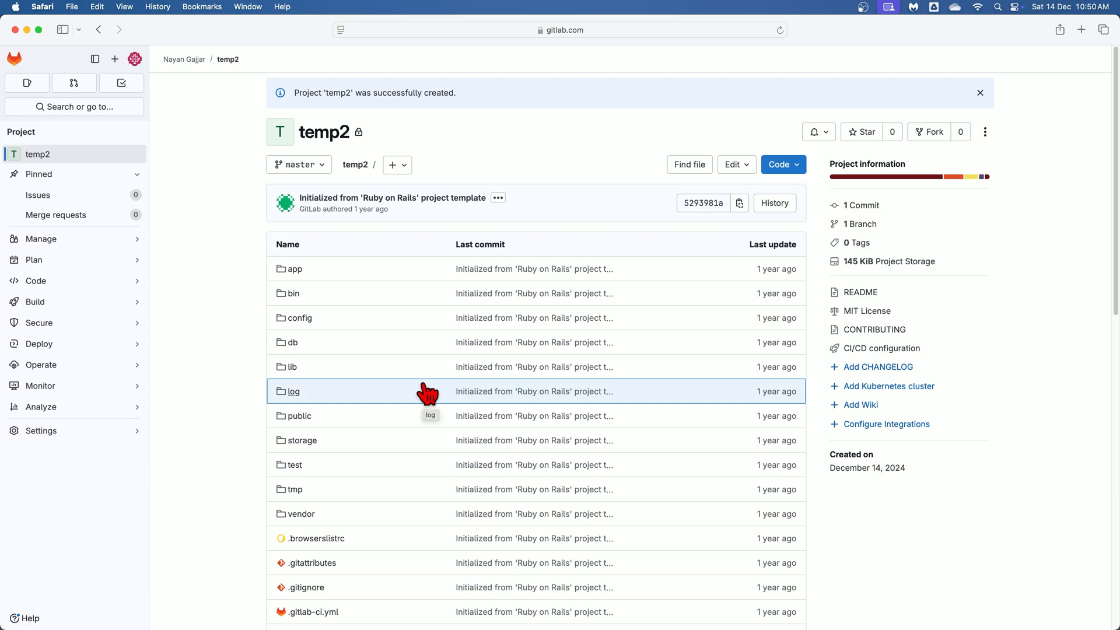